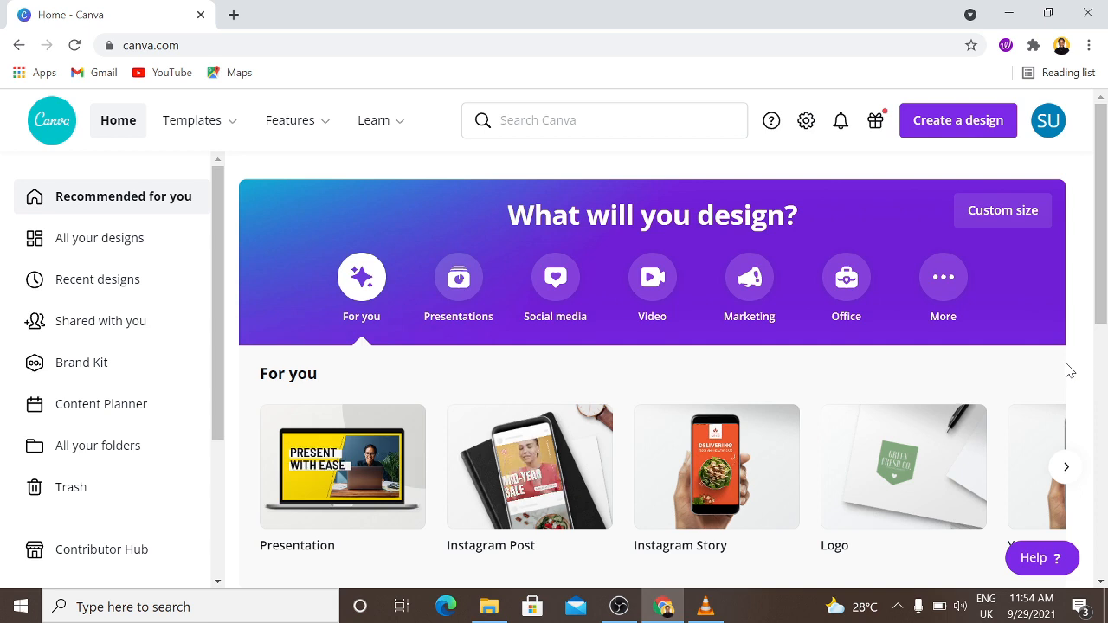
mouse_move(959, 121)
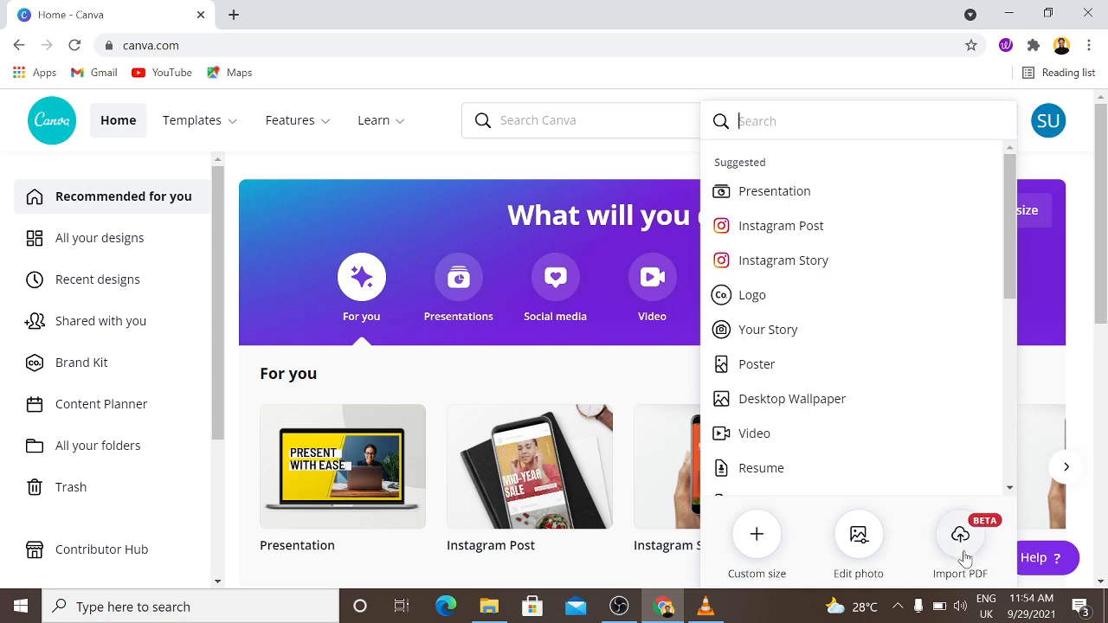
Import the scribewisewhitepaper.beginnersguide PDF from Downloads as a new Canva design.
click(959, 533)
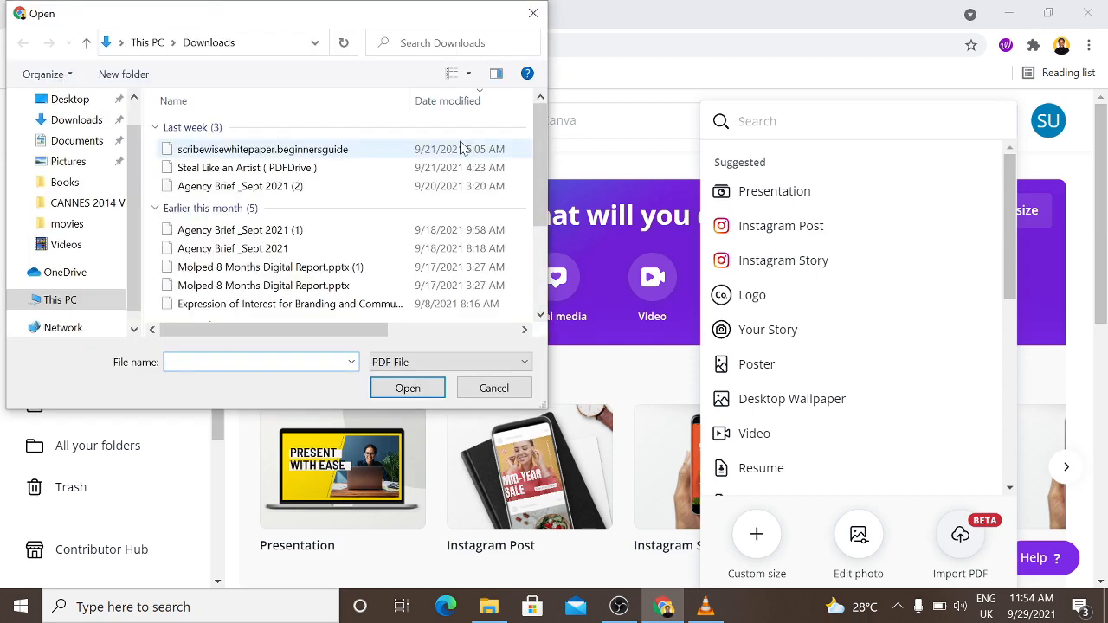
click(264, 148)
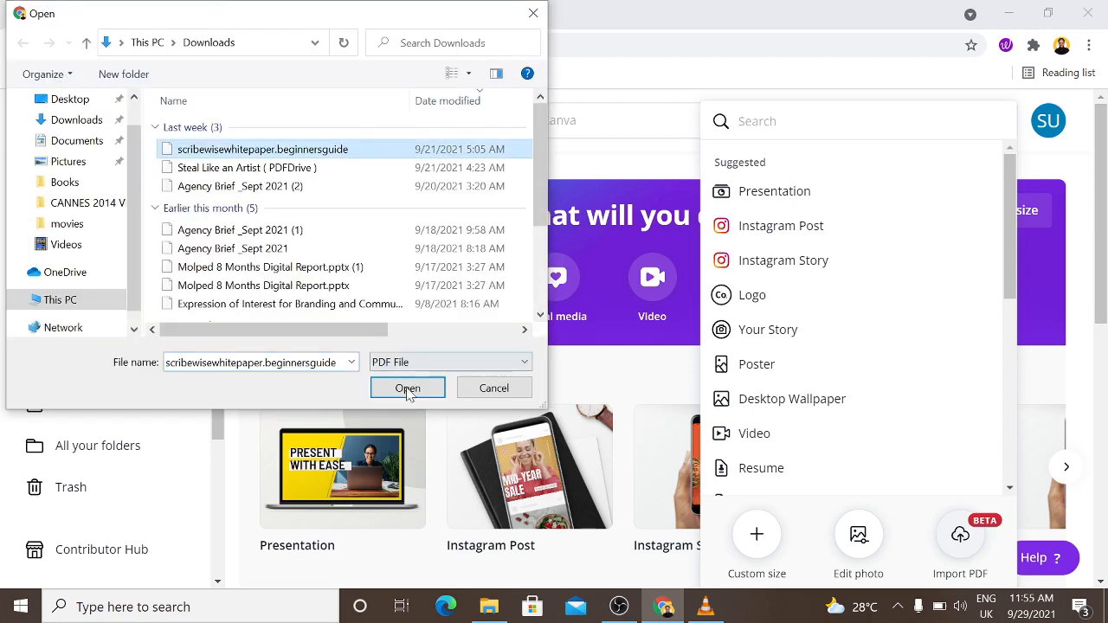
click(407, 388)
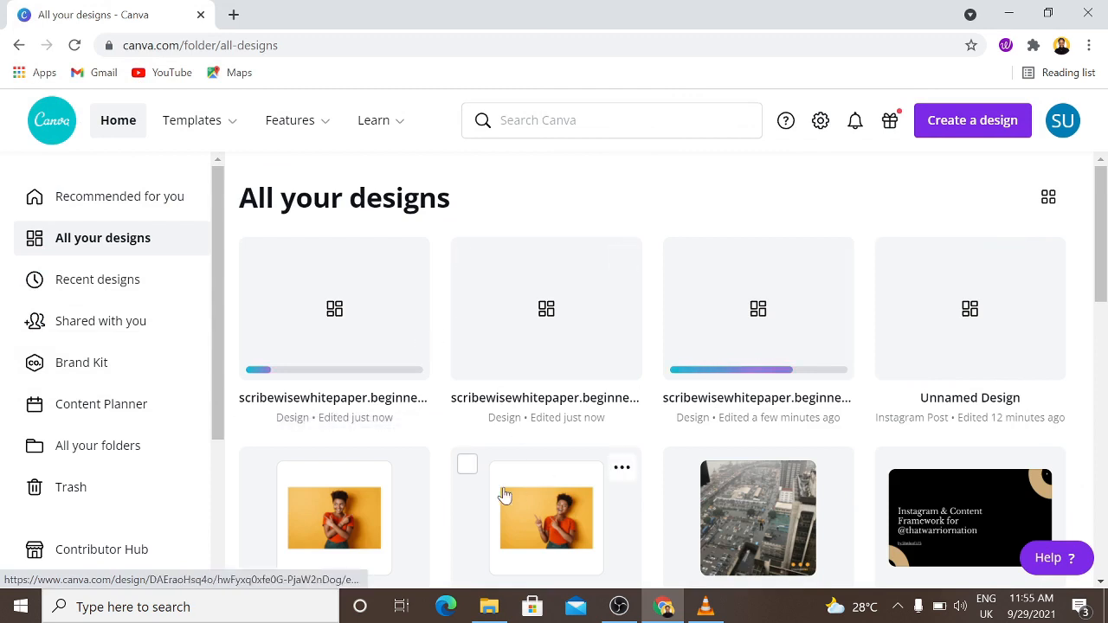
mouse_move(443, 450)
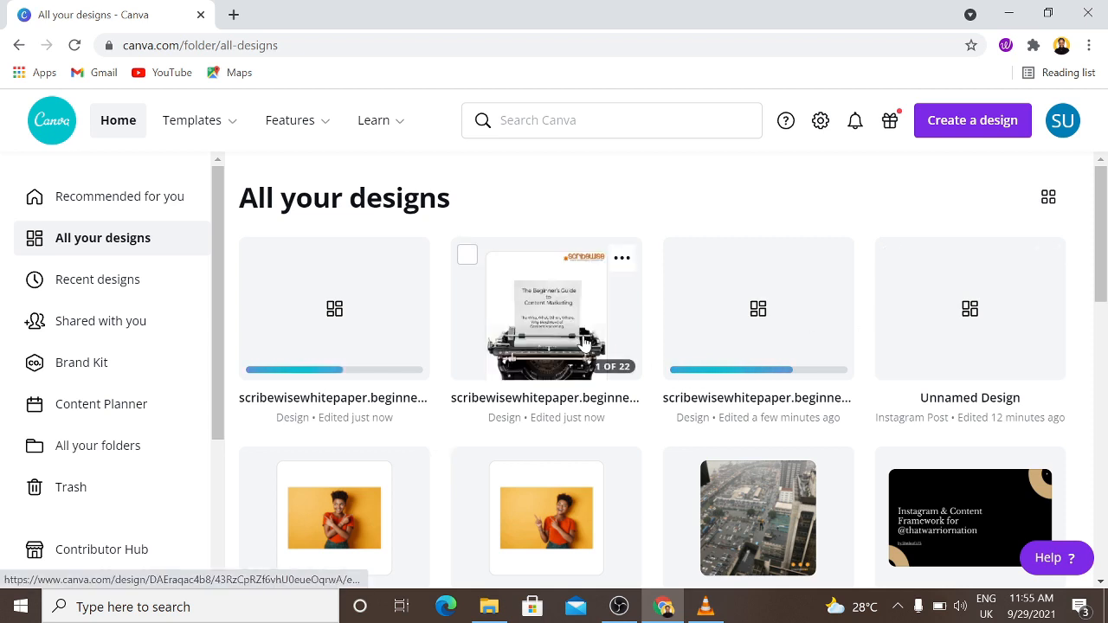
Open the freshly uploaded whitepaper design in the Canva editor.
click(547, 319)
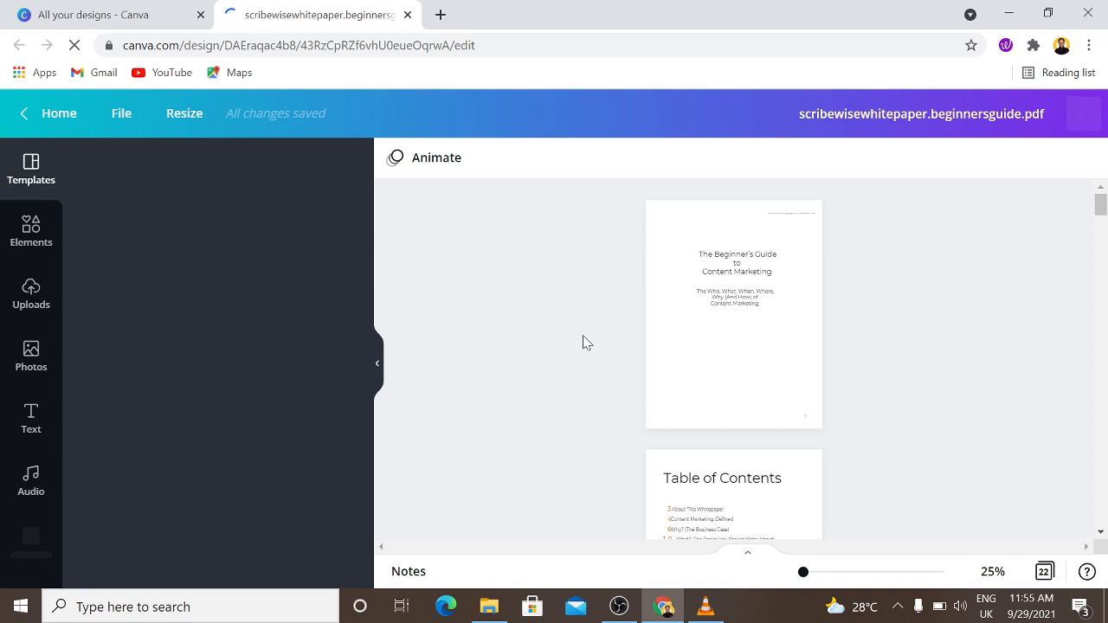
Close the File Import Feedback panel and zoom the cover page to about 60%.
click(31, 170)
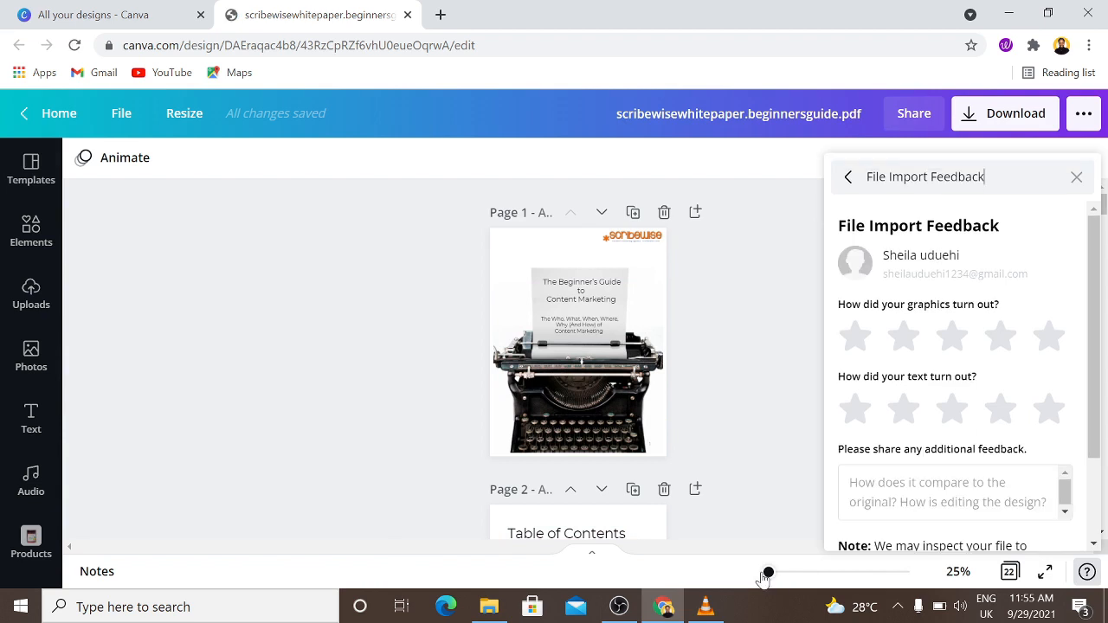
mouse_move(942, 228)
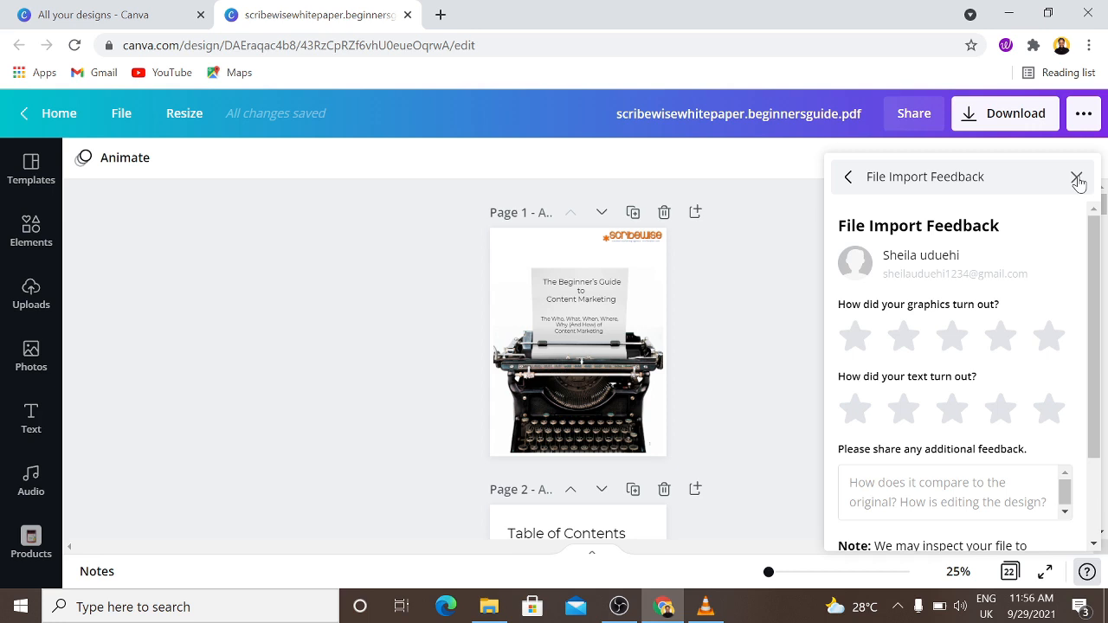
click(1077, 177)
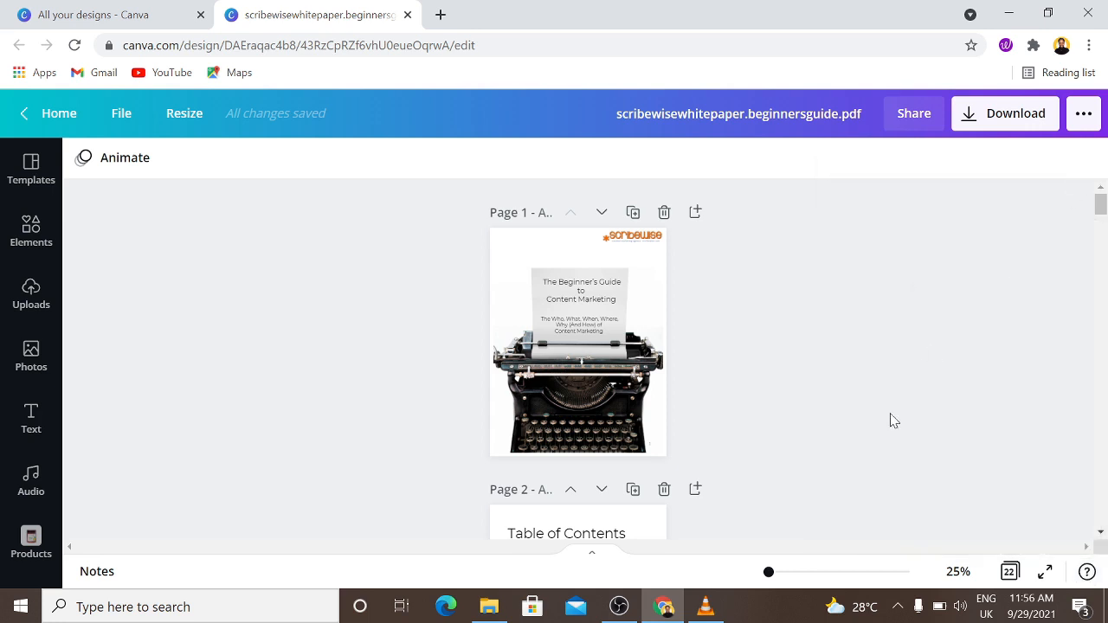
drag(769, 571, 779, 571)
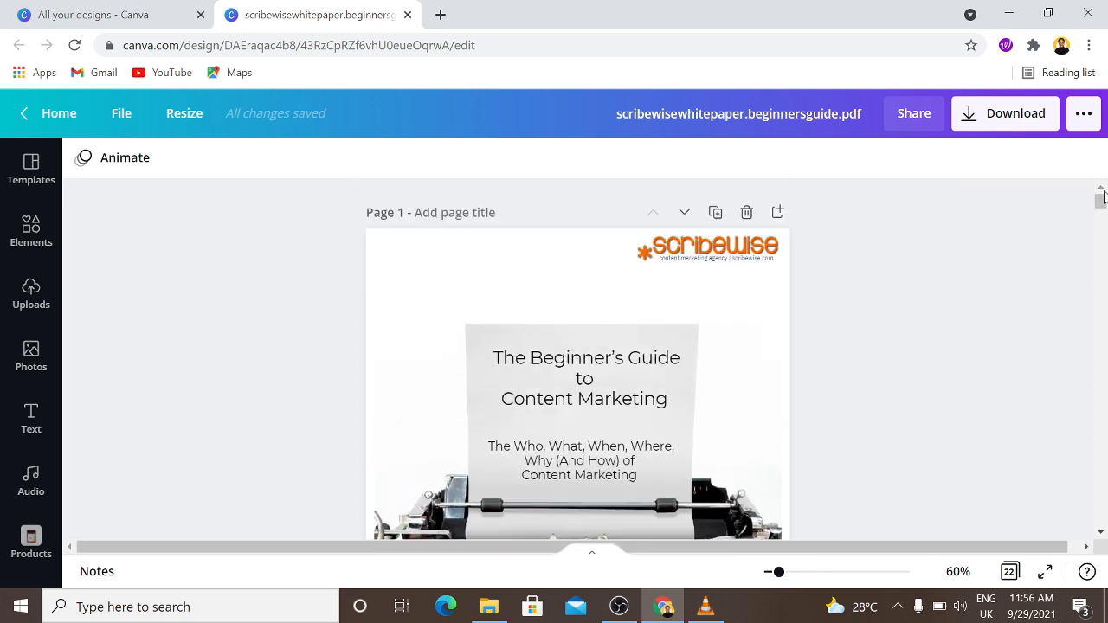
Replace the cover title with 'How to edit PDF' and nudge the text box slightly lower.
double_click(585, 377)
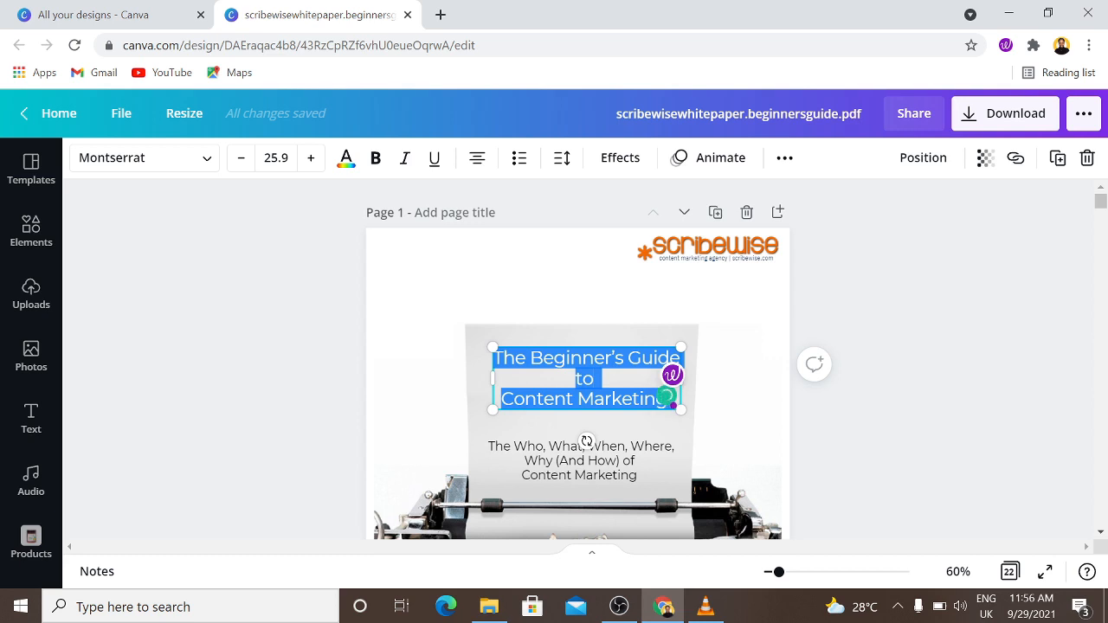
text(How)
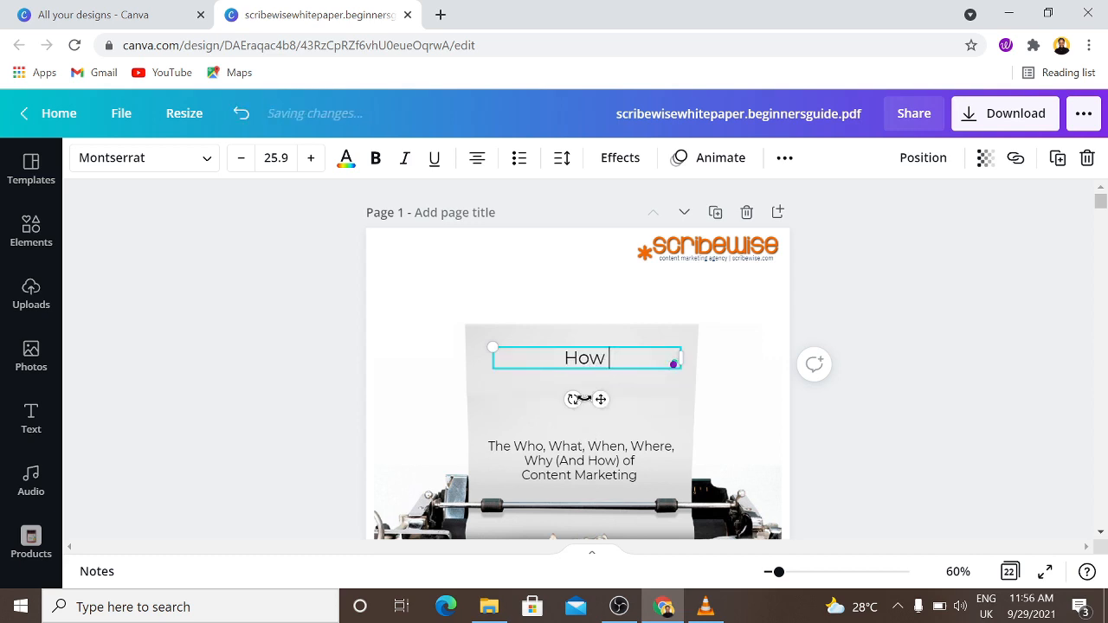
text(to edi)
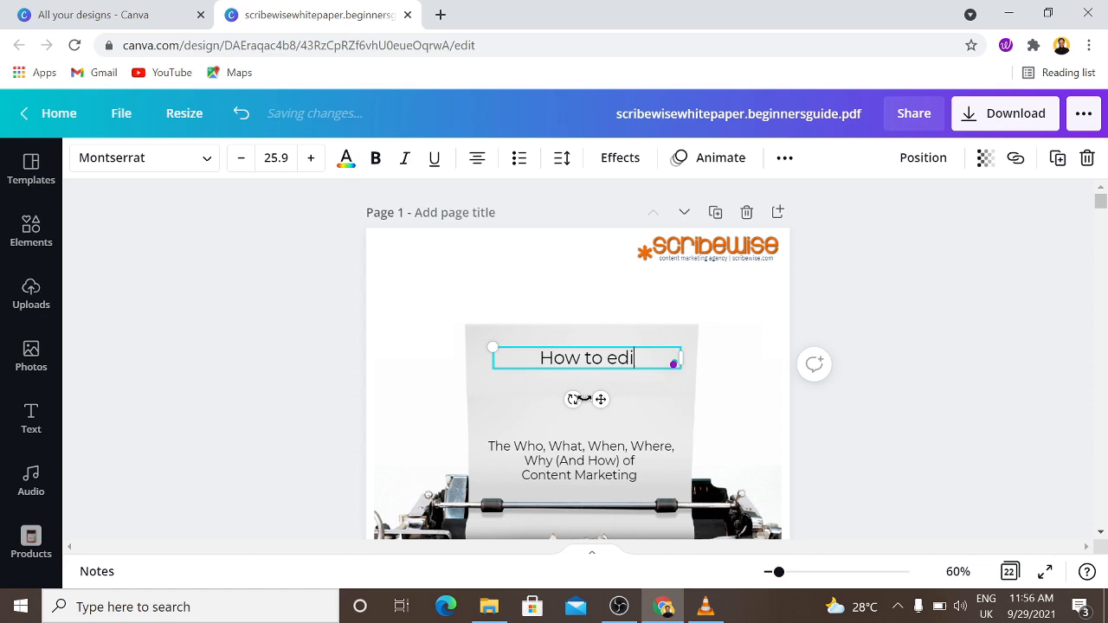
text(t PD)
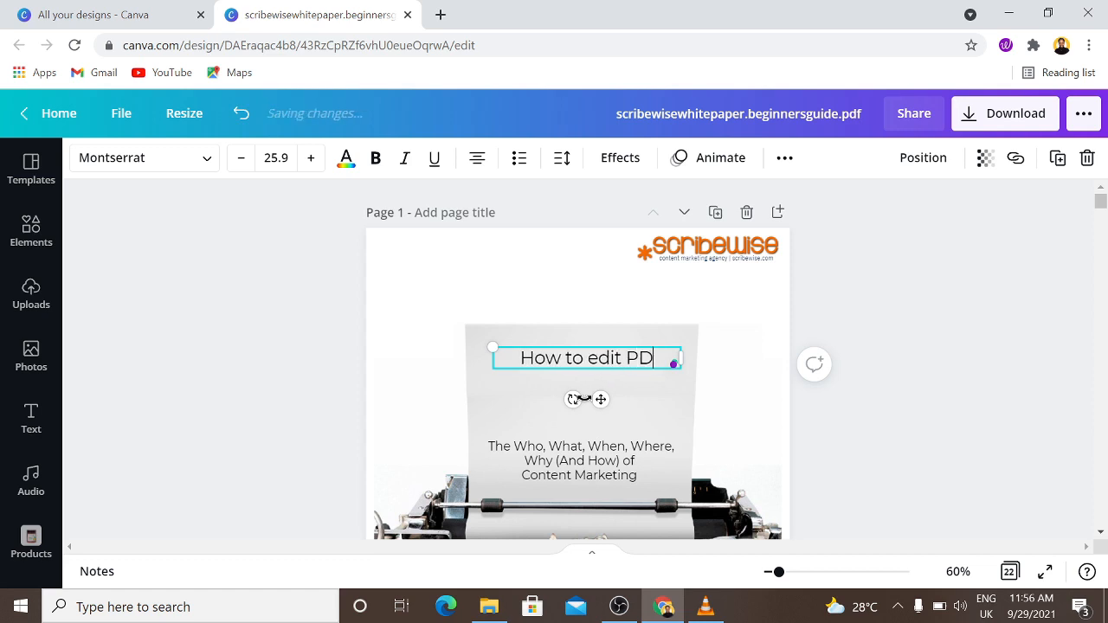
text(F)
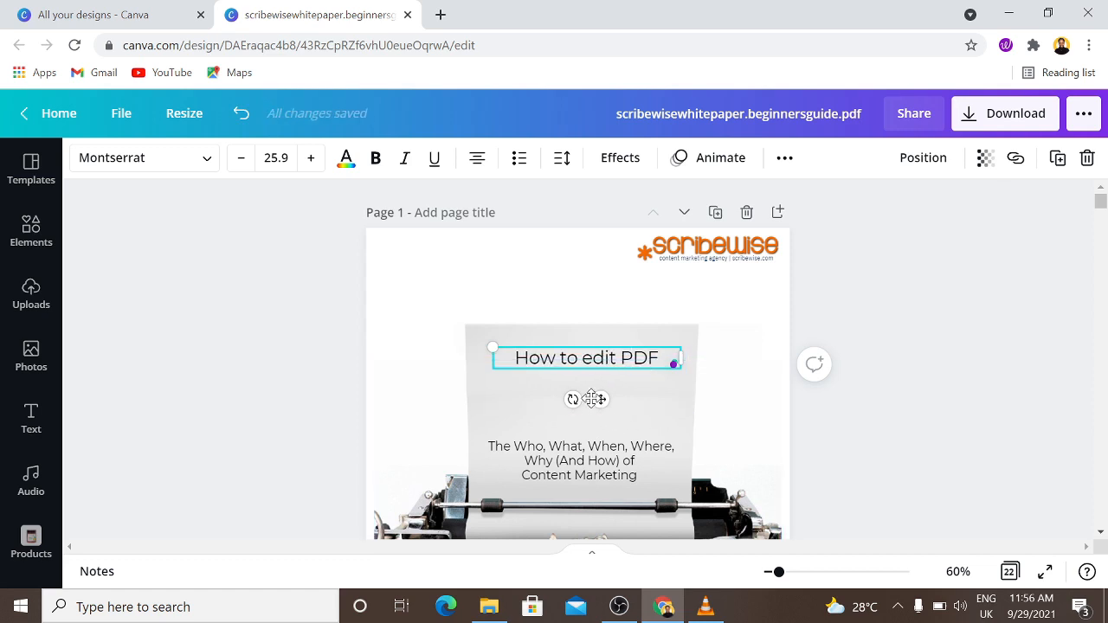
drag(585, 357, 585, 402)
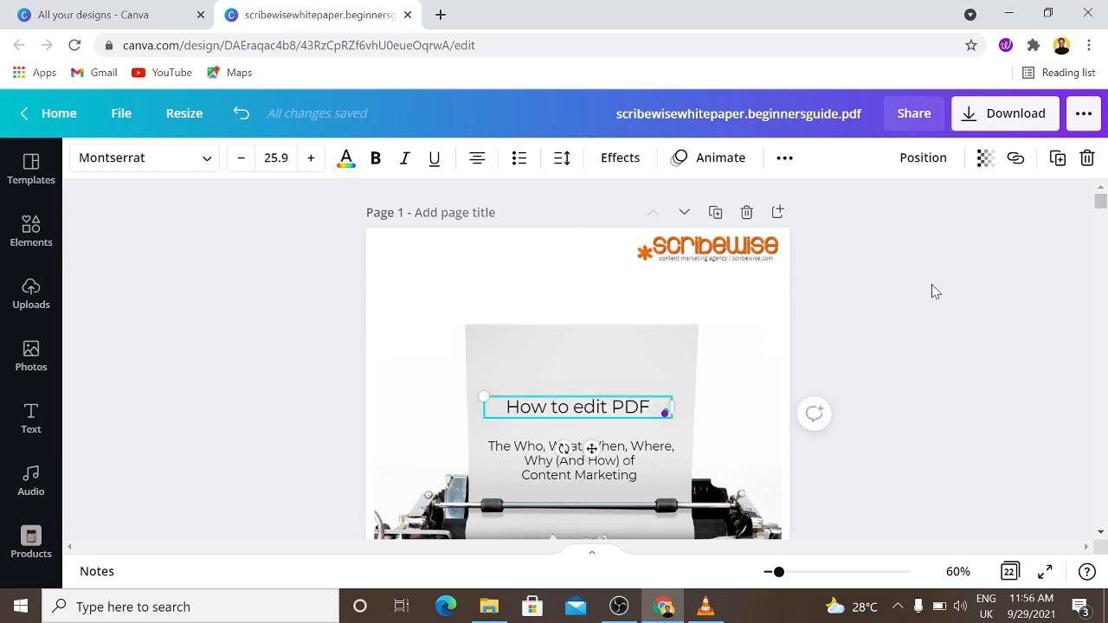
Pull the typewriter photo out of its cover frame, leaving an empty image placeholder.
scroll(down, 3)
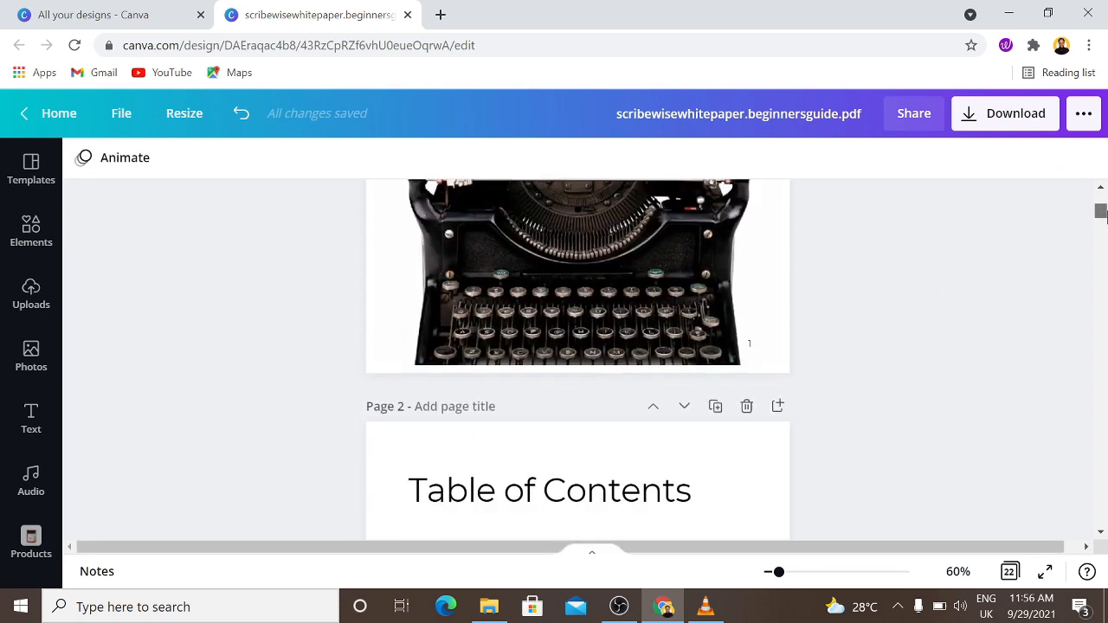
scroll(up, 3)
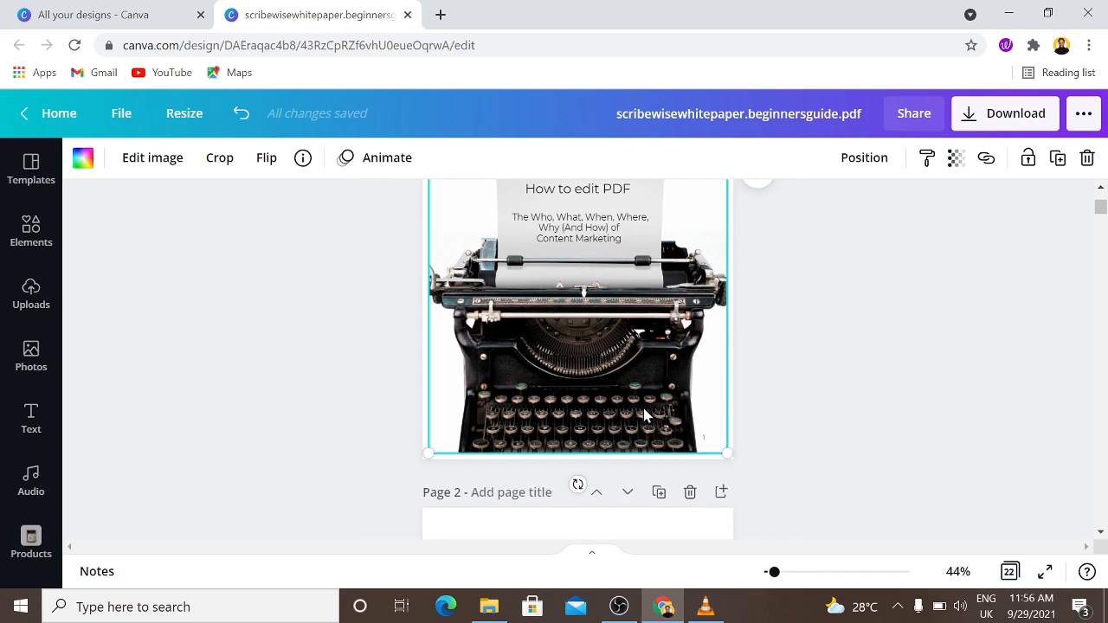
click(218, 157)
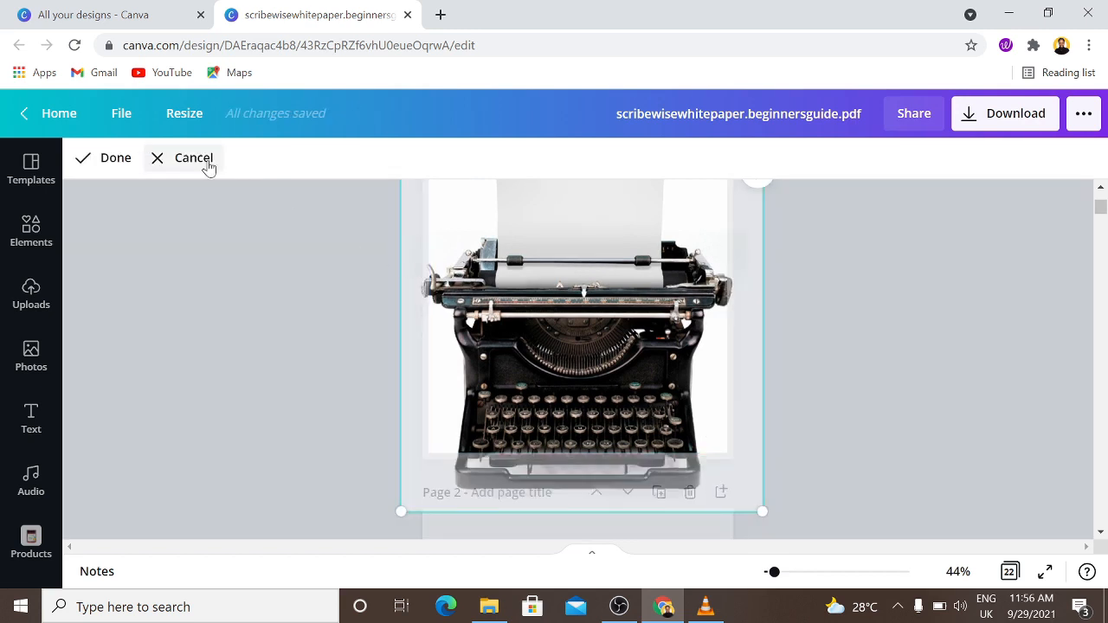
drag(773, 571, 769, 571)
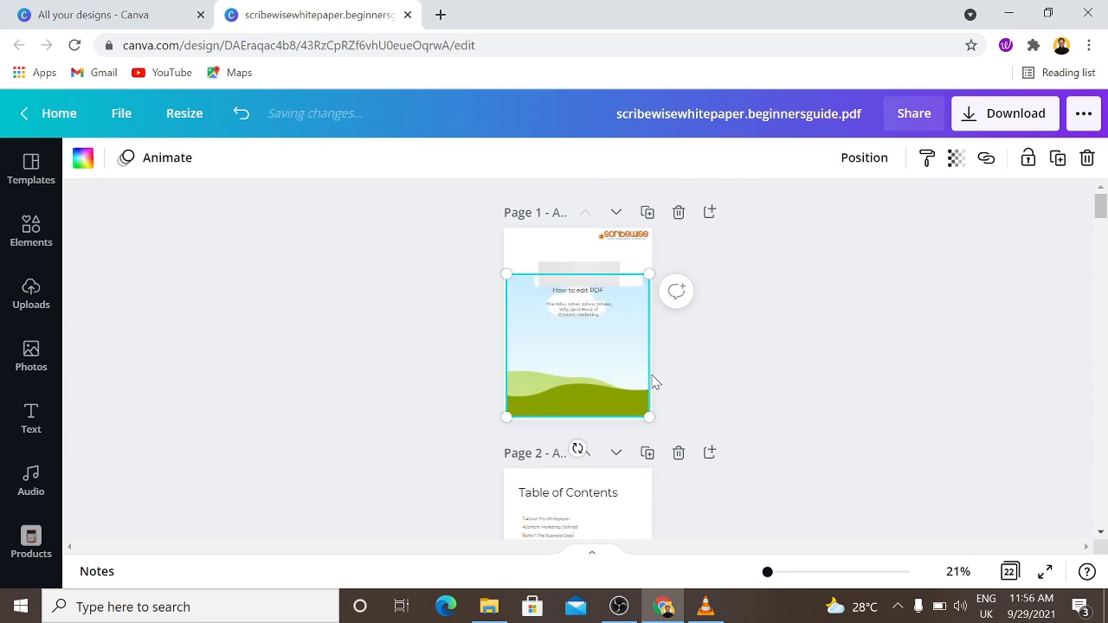
mouse_move(31, 358)
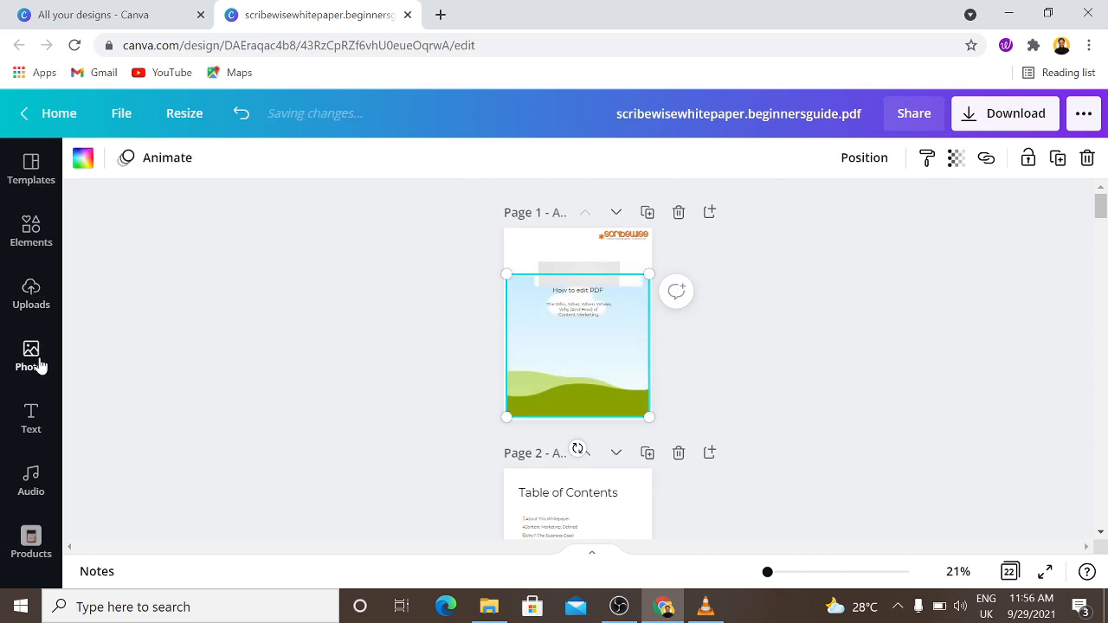
Search Photos for 'file' and drop the red binders photo into the cover image frame.
click(31, 355)
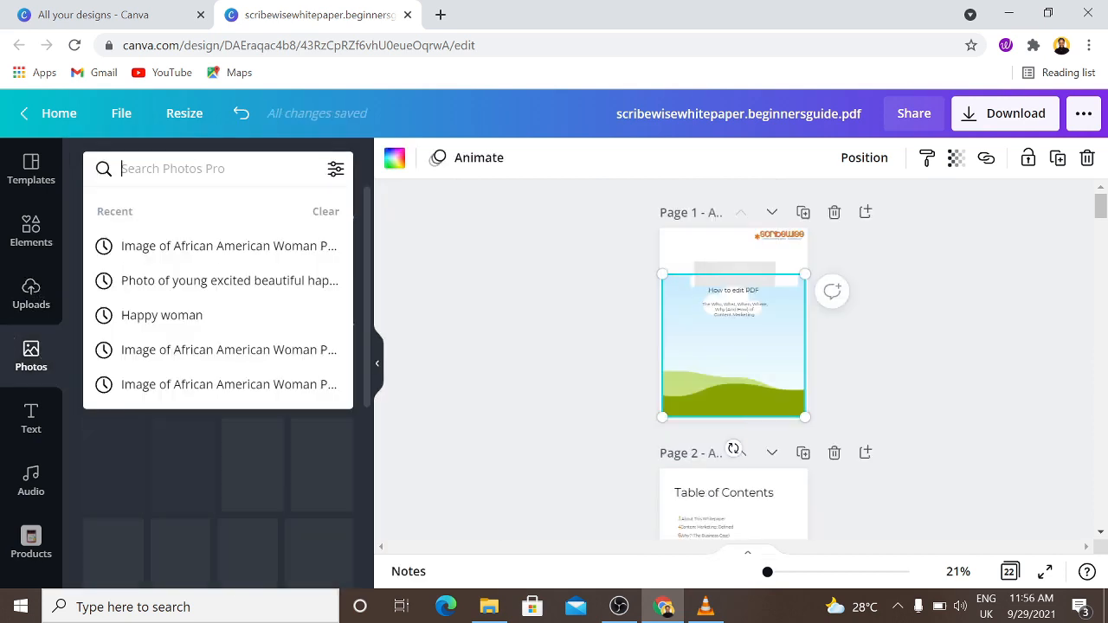
text(file)
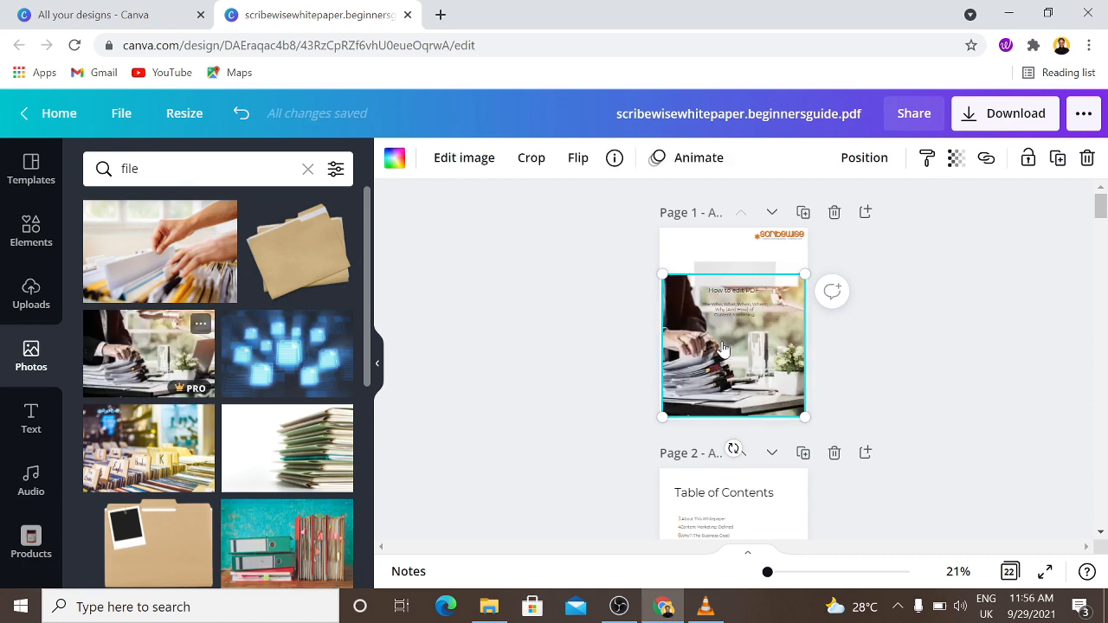
key(Delete)
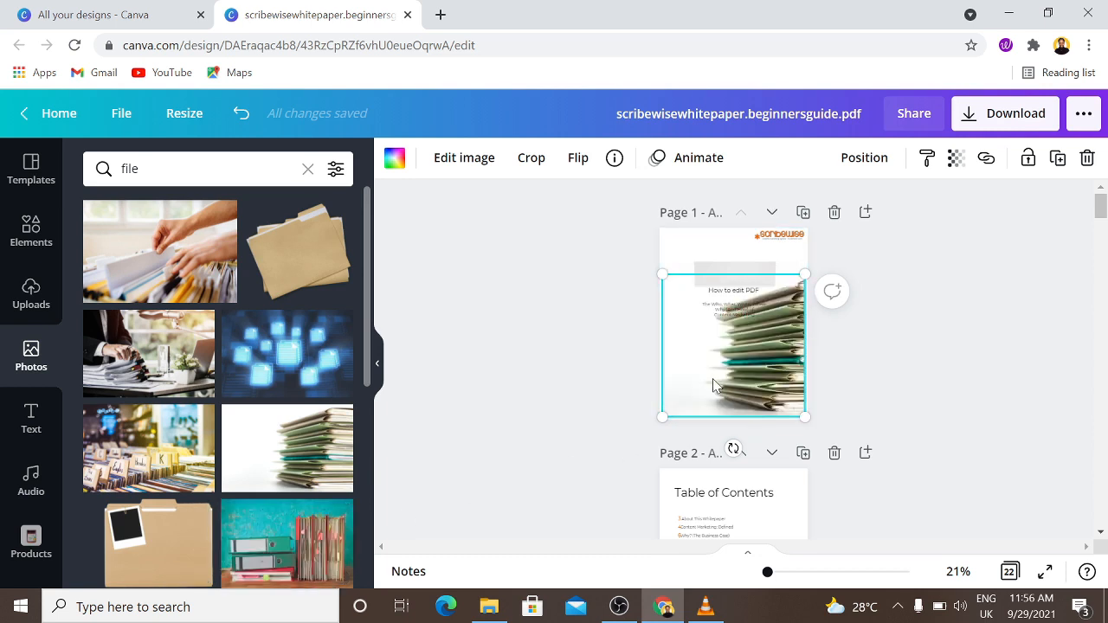
mouse_move(332, 326)
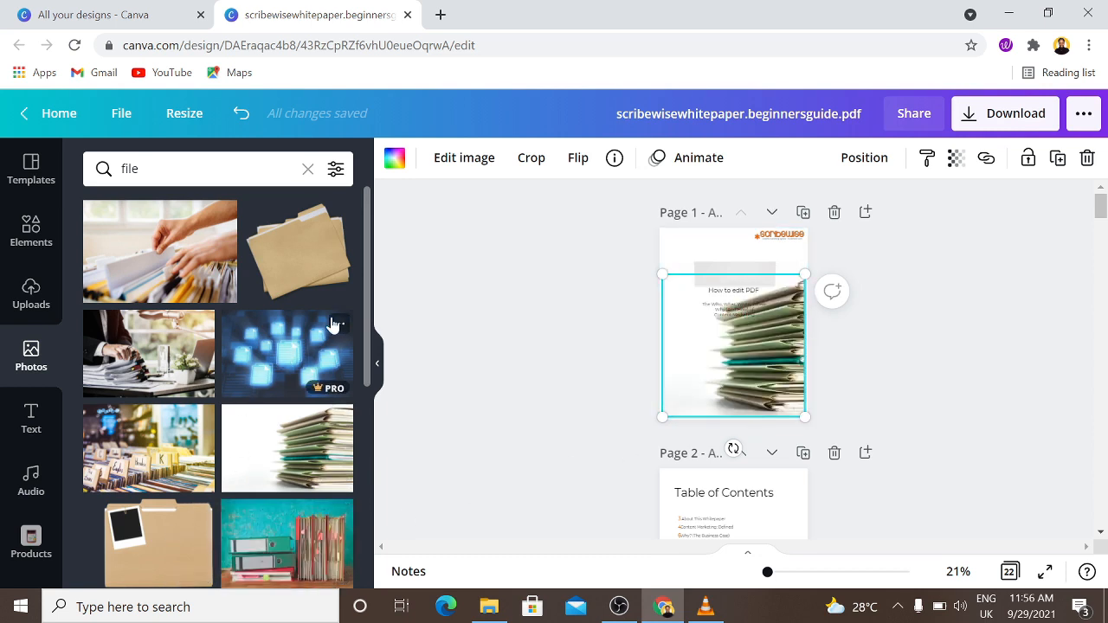
scroll(down, 3)
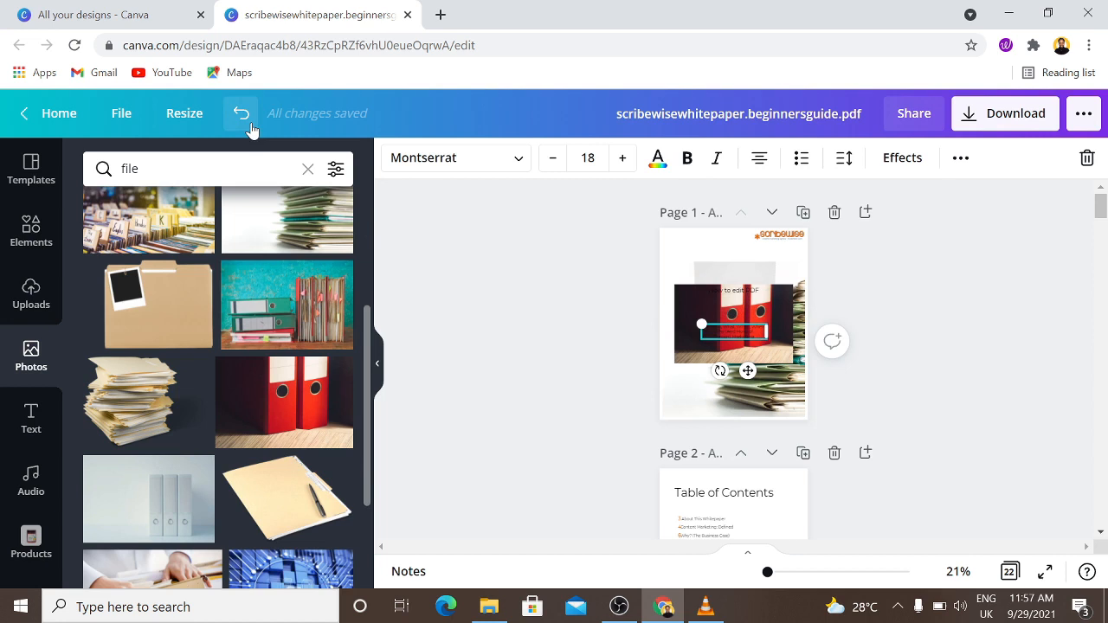
click(735, 324)
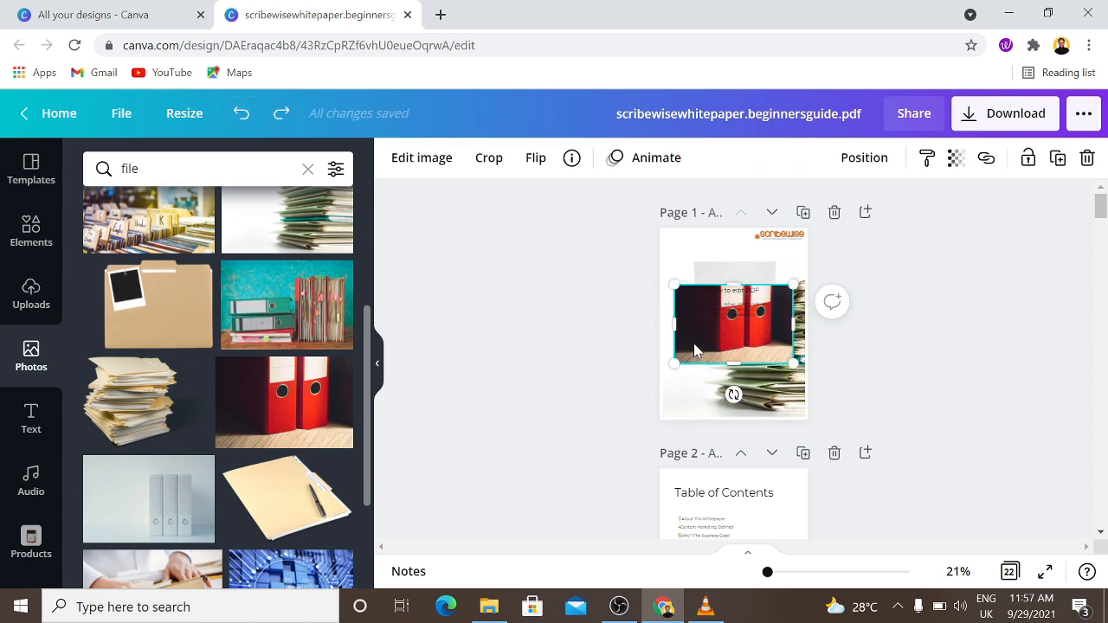
click(734, 308)
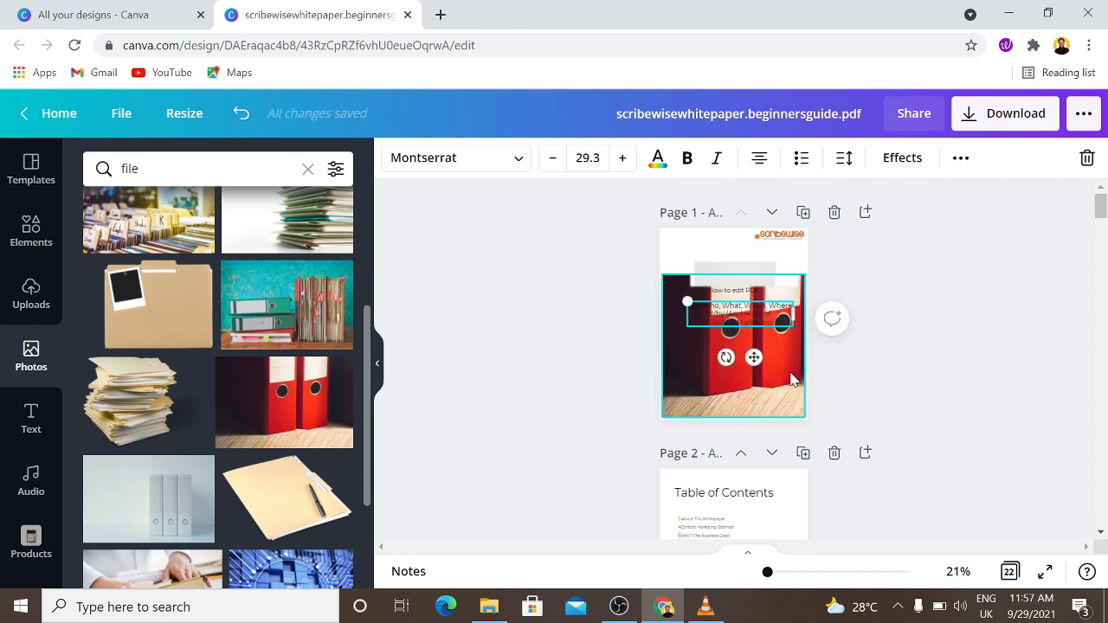
Reposition the red binders photo within the frame behind the title, confirm with Done and deselect.
double_click(734, 346)
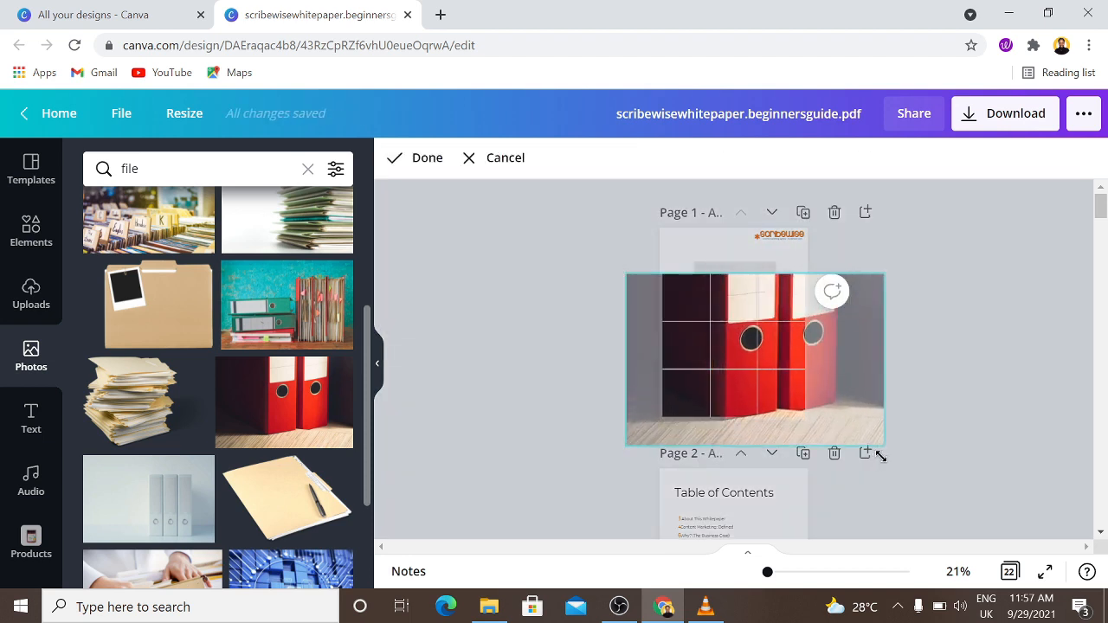
drag(879, 454, 942, 485)
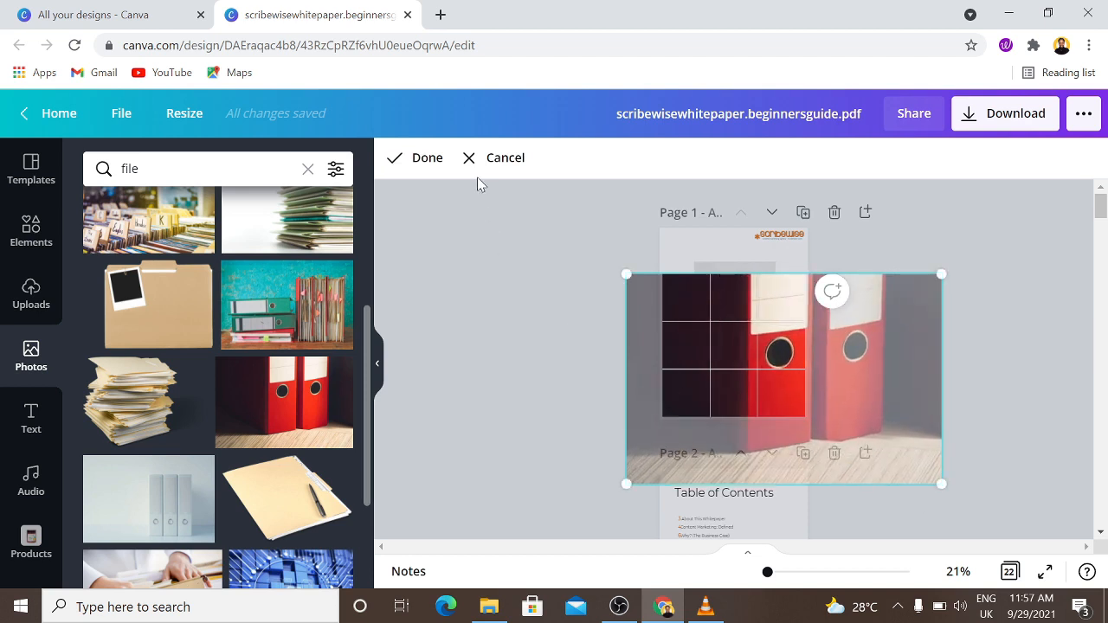
click(426, 158)
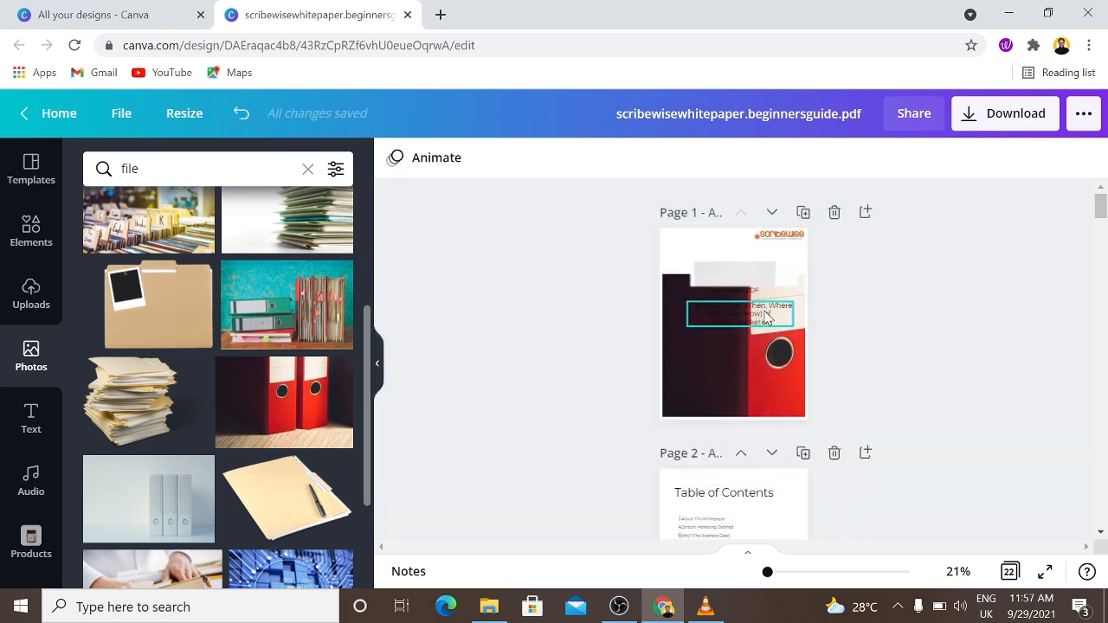
click(741, 313)
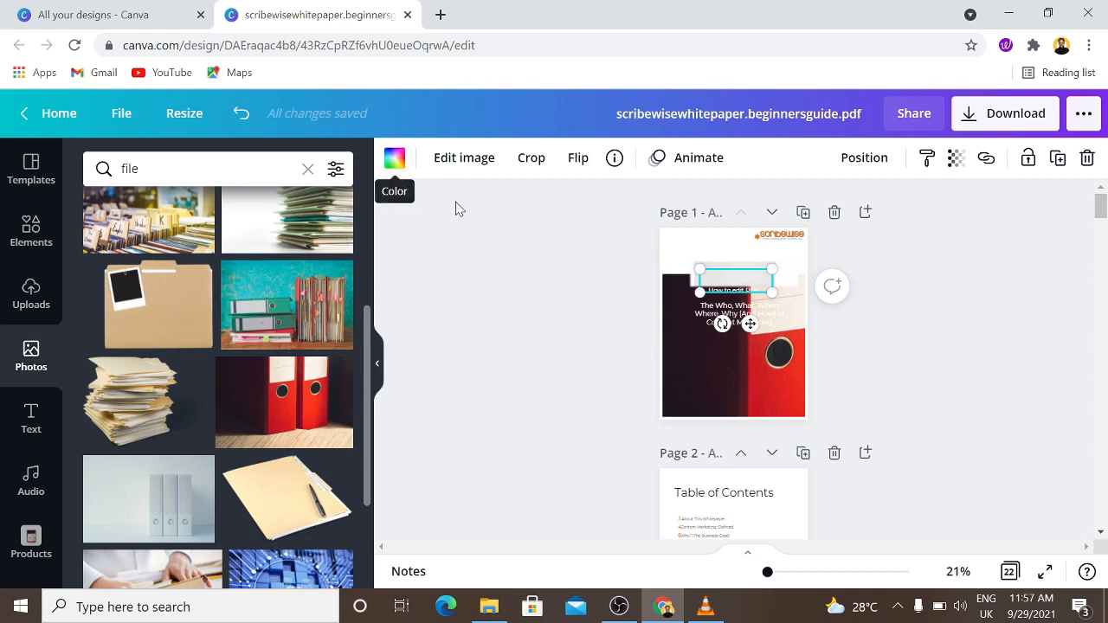
click(394, 158)
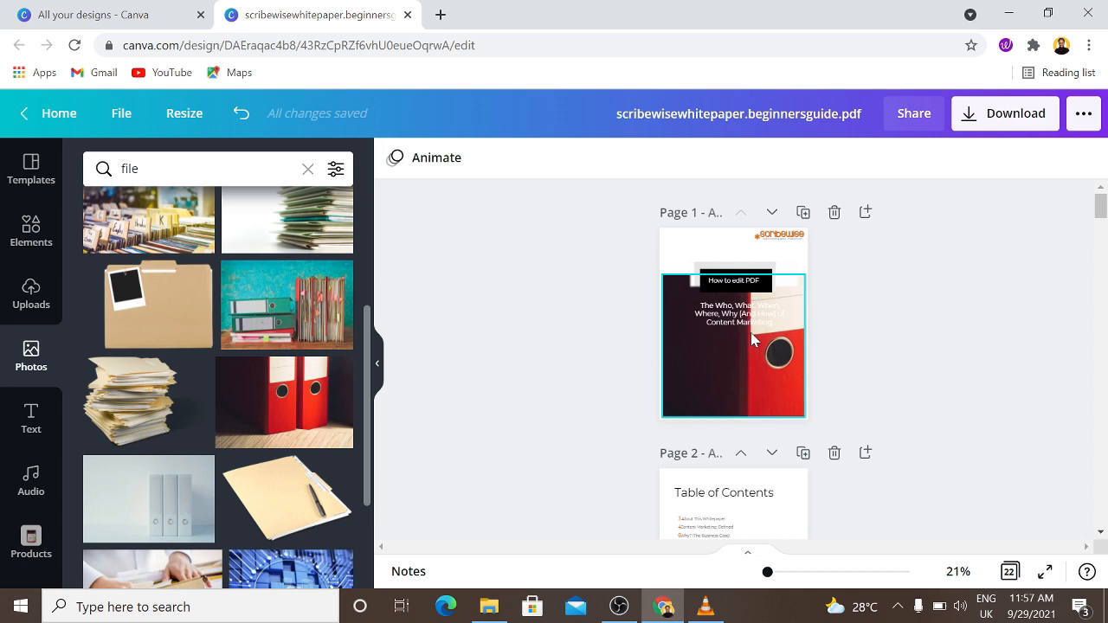
Apply a Shadow effect to the title: offset 100, direction 180, blur 14, transparency 29.
click(902, 157)
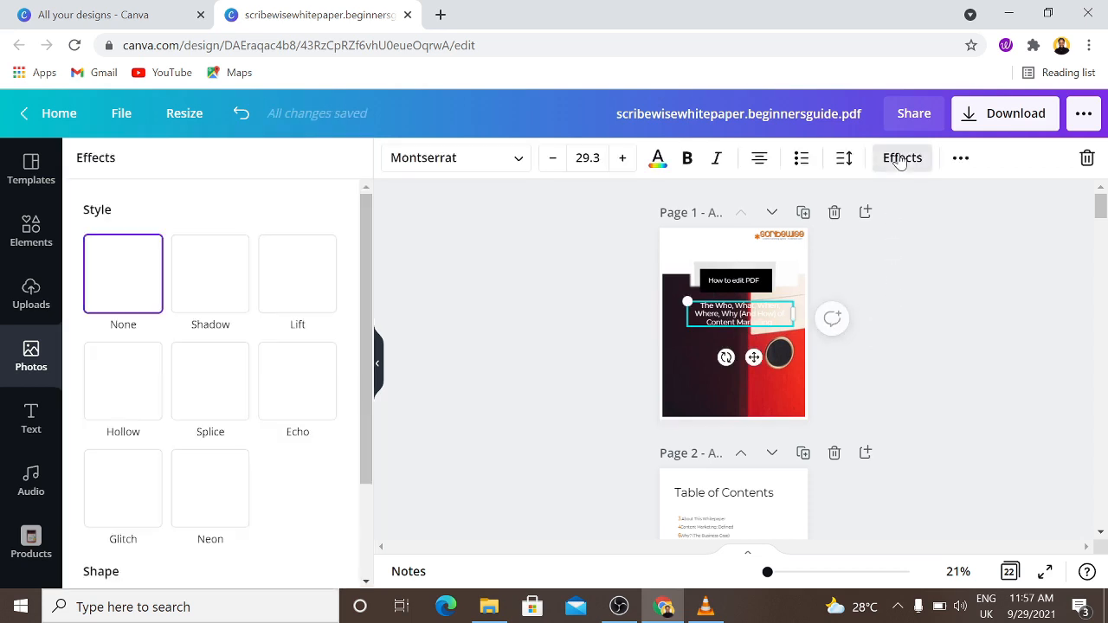
click(209, 273)
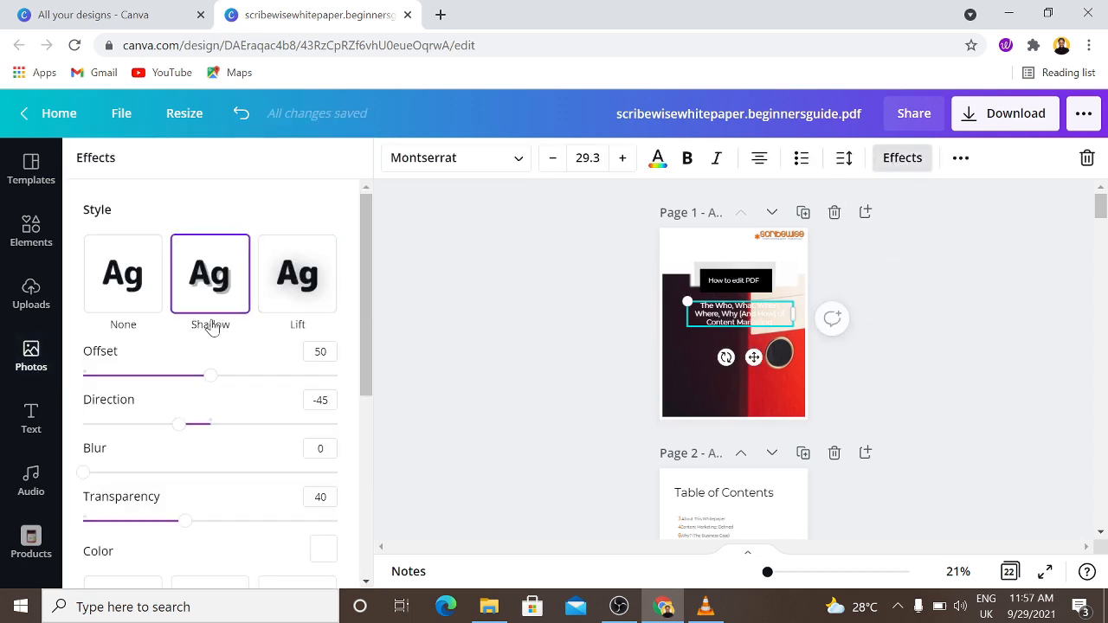
drag(211, 374, 335, 374)
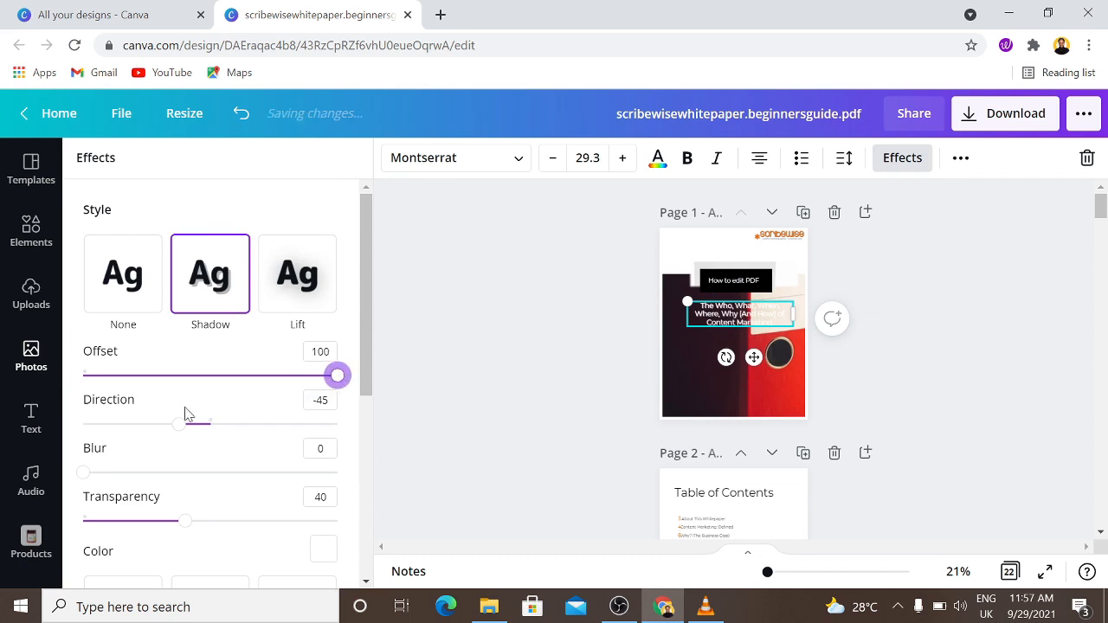
drag(177, 423, 337, 423)
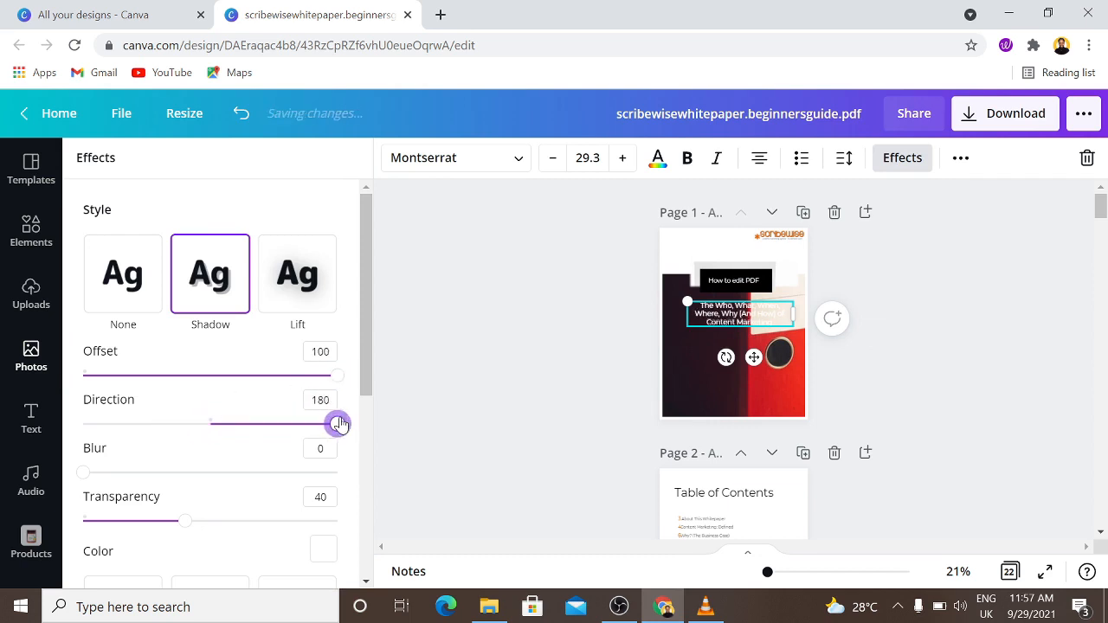
drag(187, 520, 253, 519)
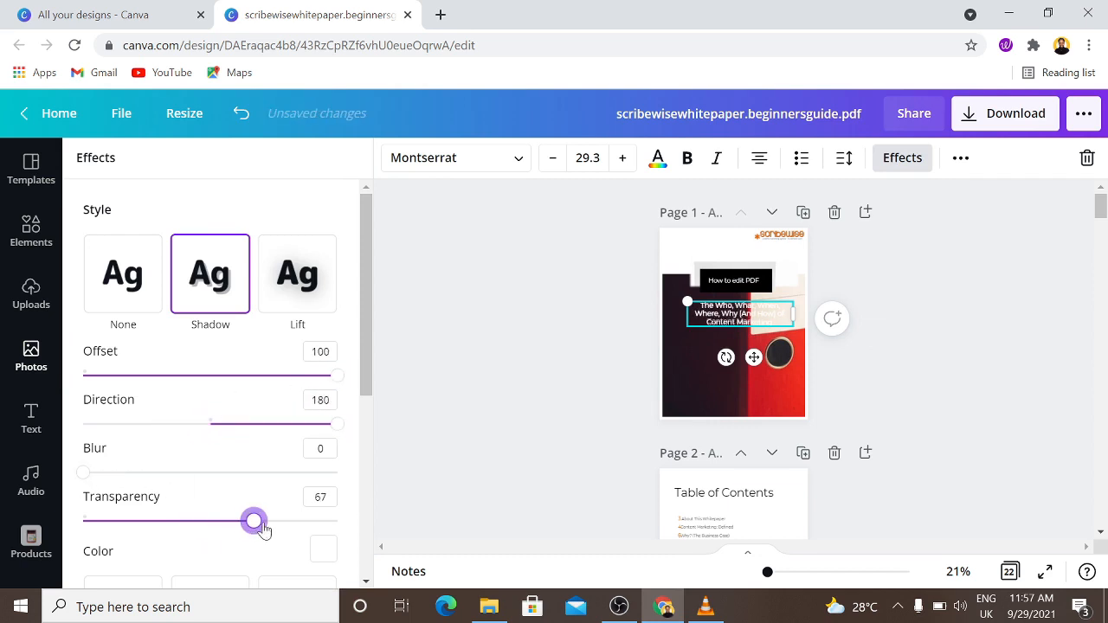
drag(253, 519, 155, 520)
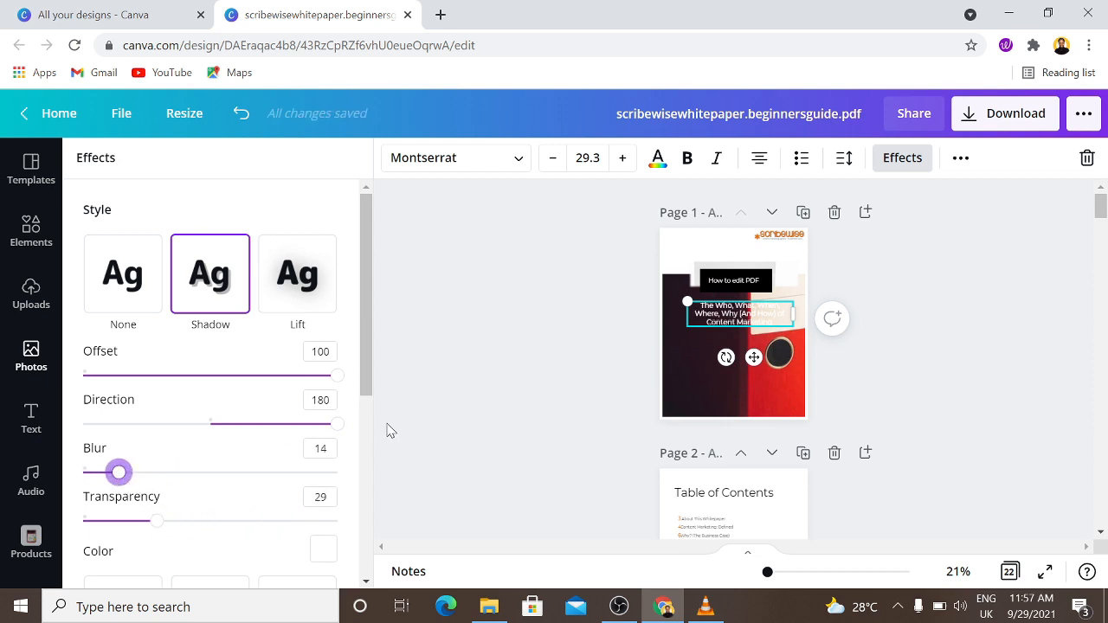
scroll(down, 3)
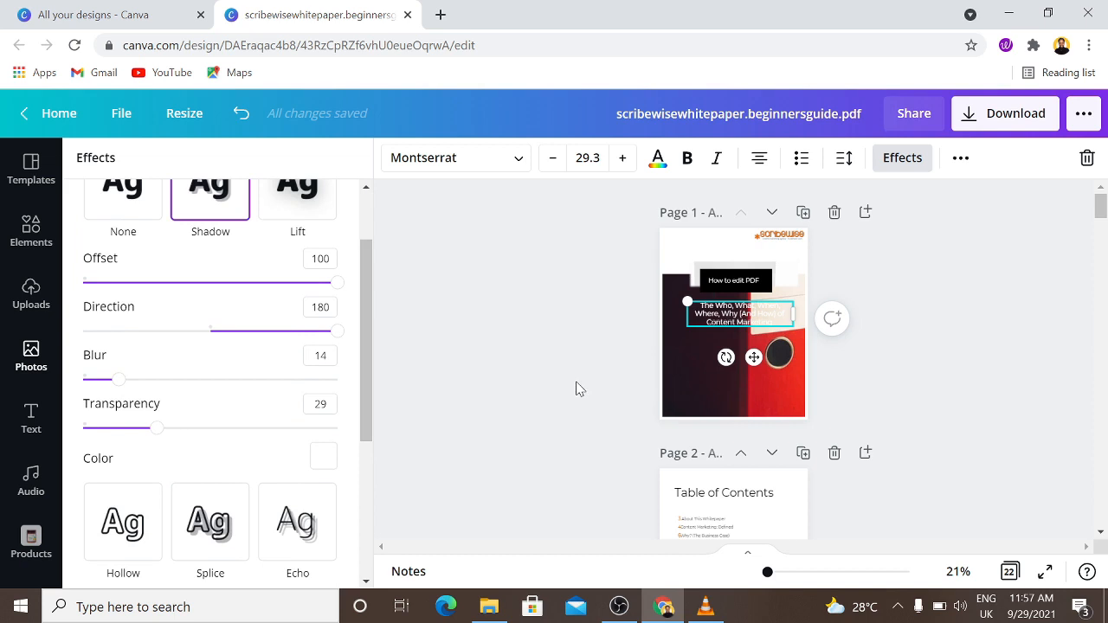
click(31, 357)
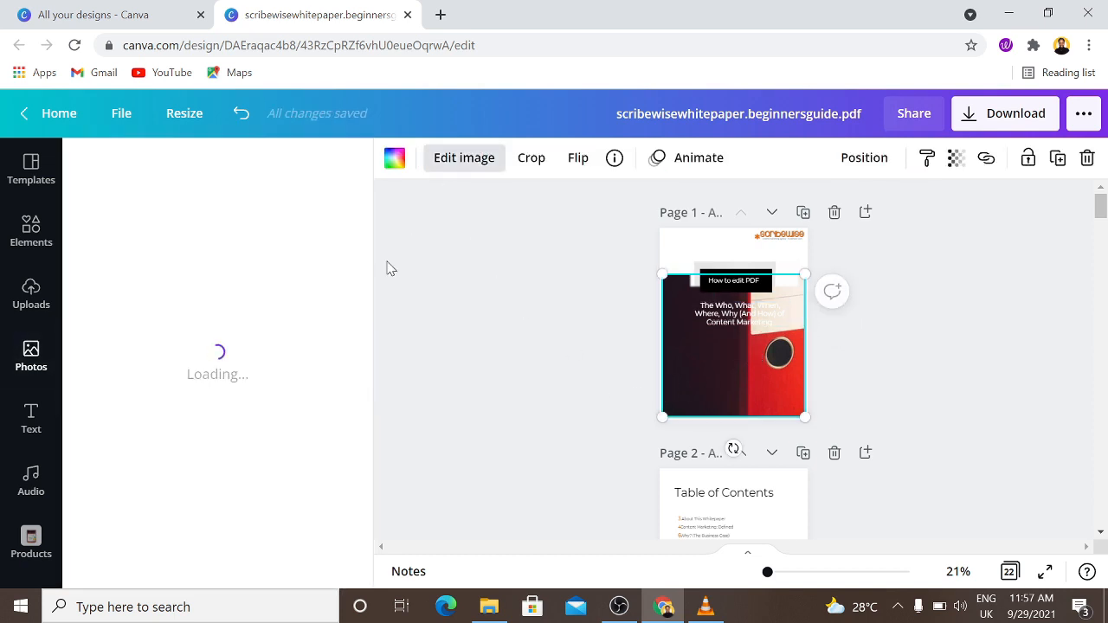
Lower the red binders cover photo's brightness to -75 via Edit image, then deselect it.
click(464, 157)
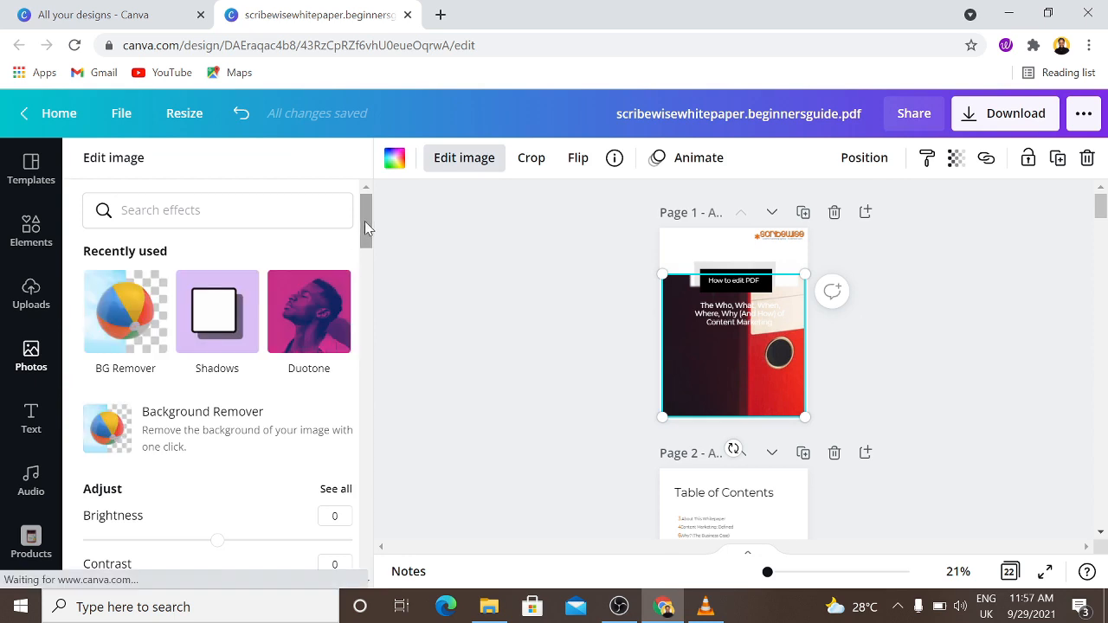
drag(218, 292, 173, 293)
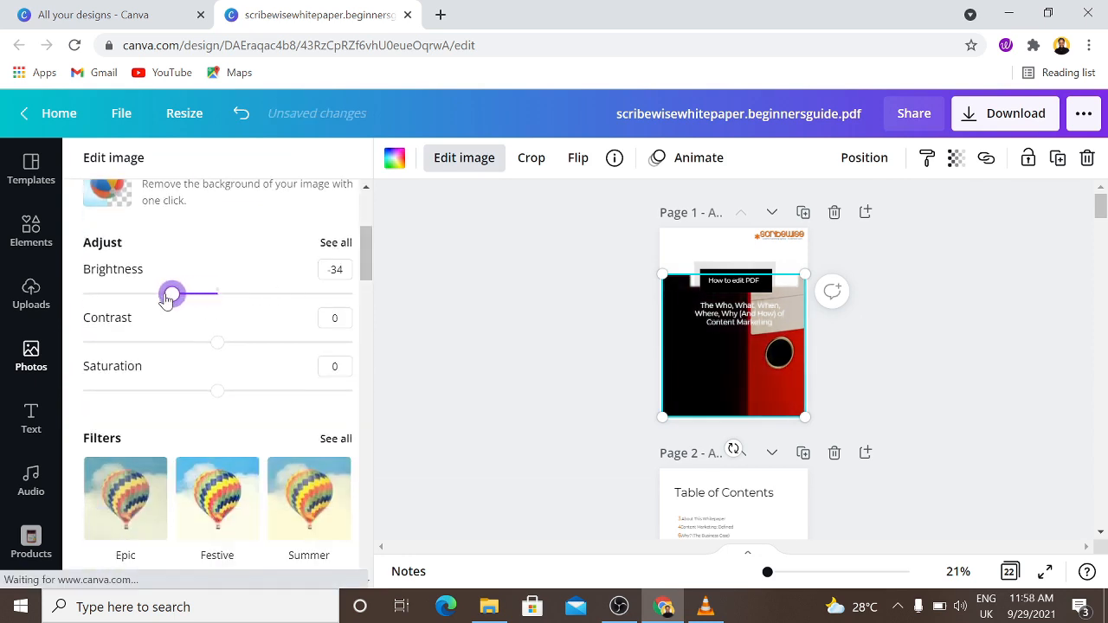
drag(172, 293, 116, 293)
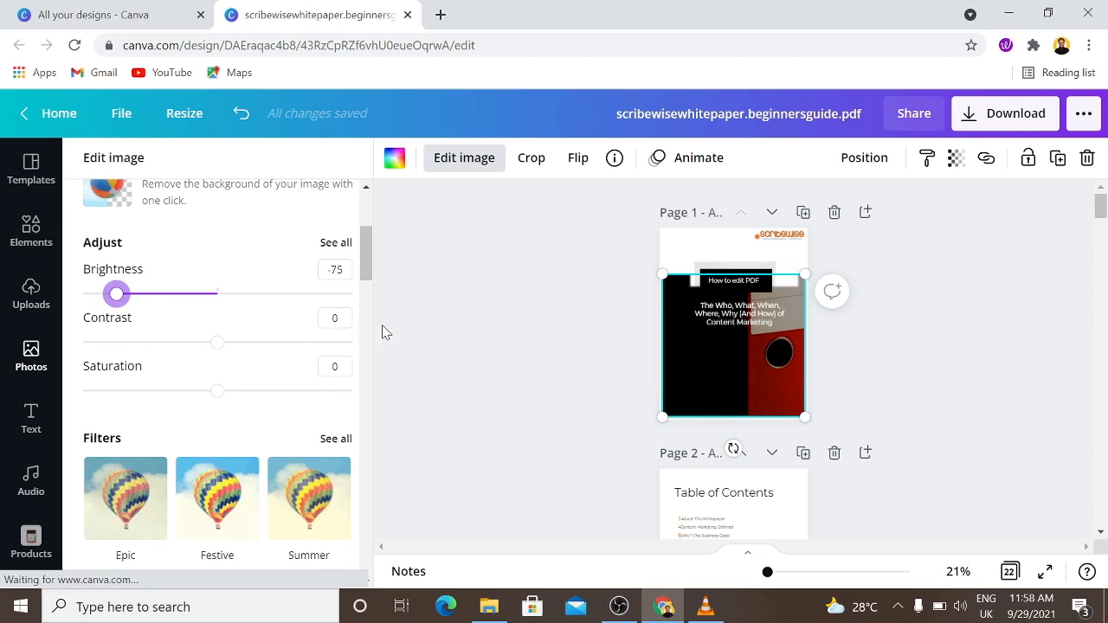
click(31, 355)
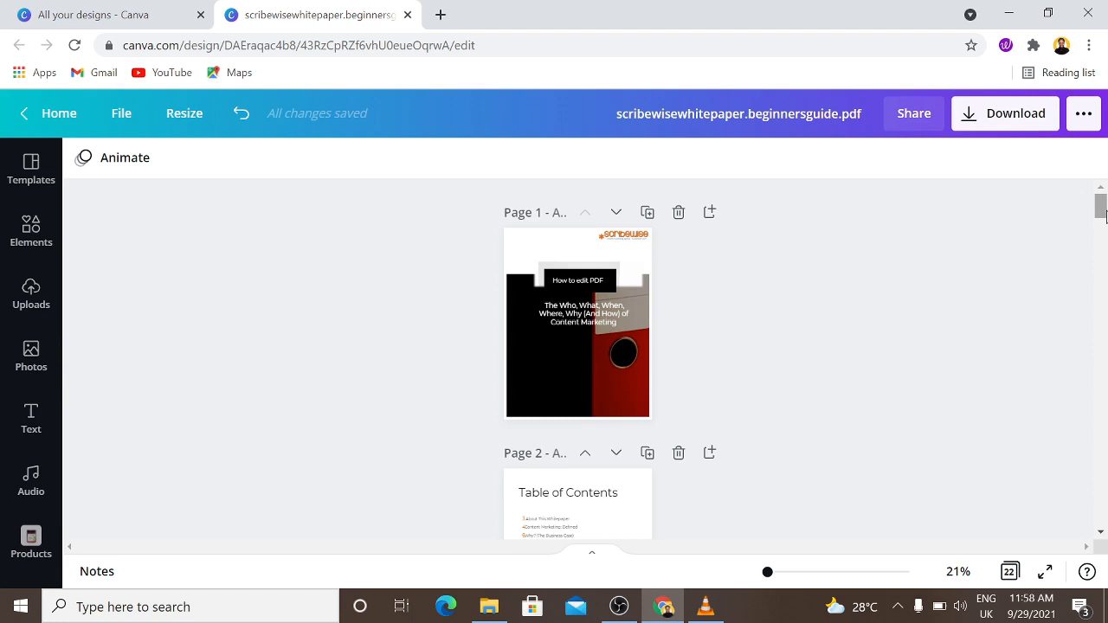
Zoom to about 44% and scroll down past page 2 toward the About this Whitepaper page.
scroll(down, 3)
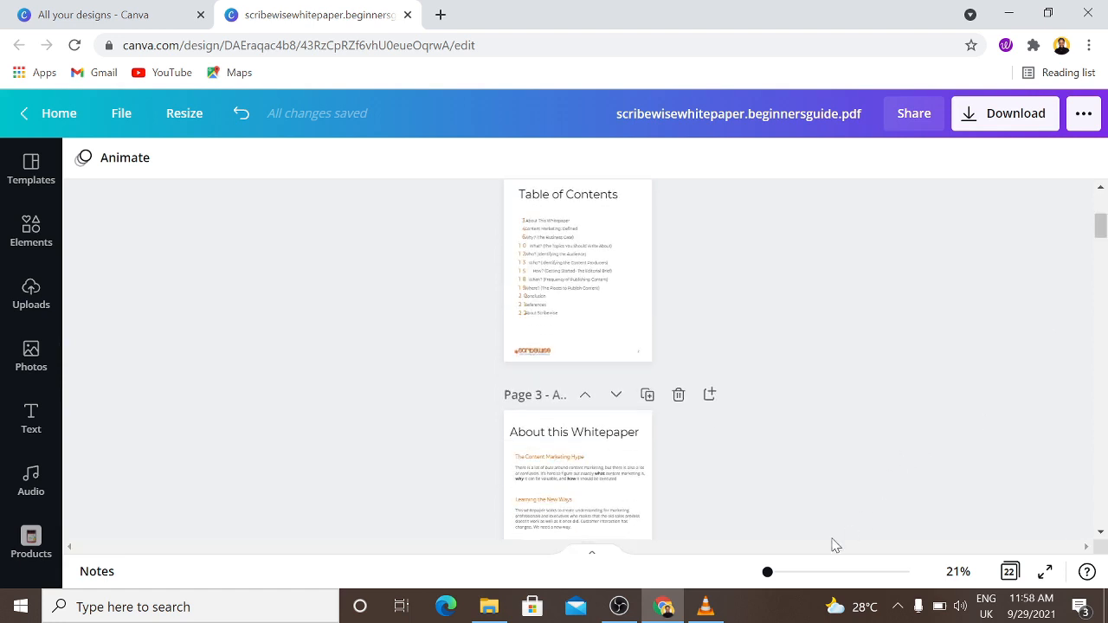
drag(767, 571, 776, 571)
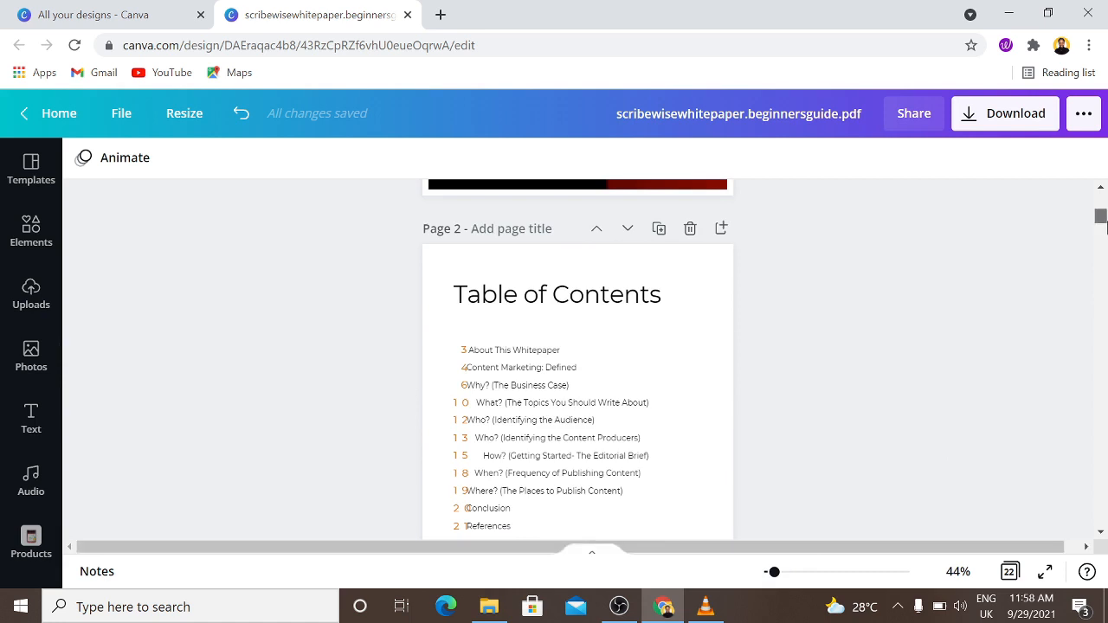
scroll(down, 3)
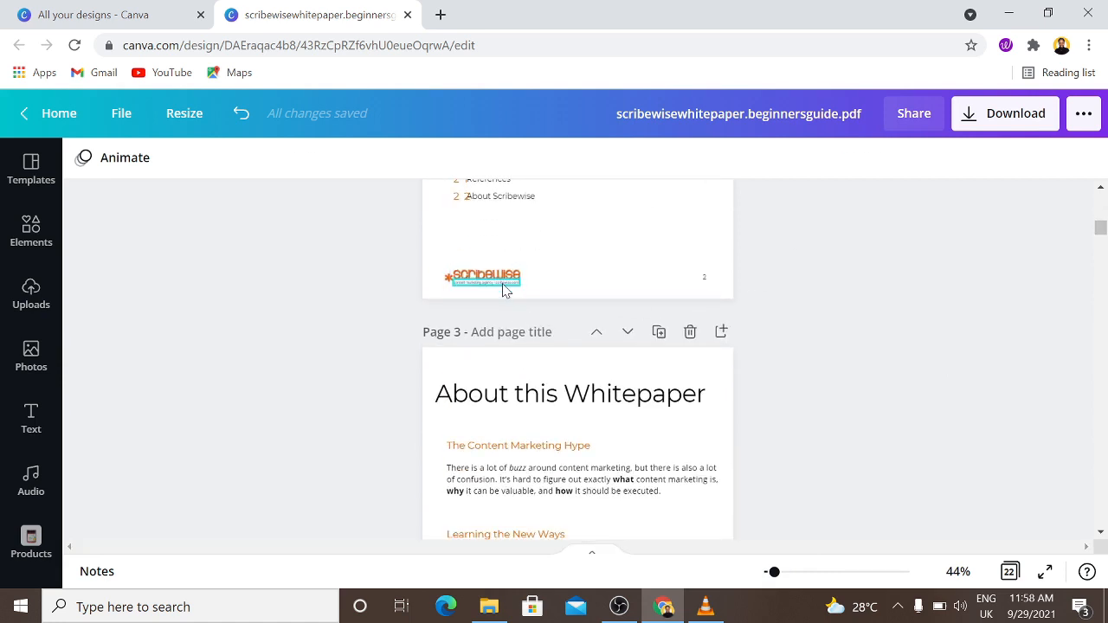
click(483, 277)
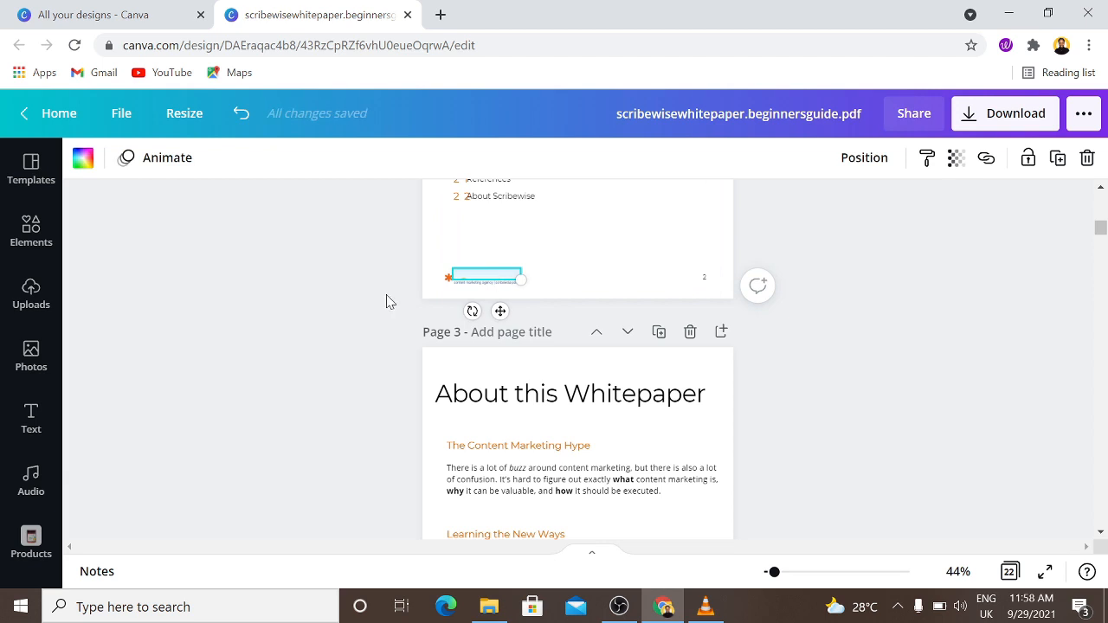
Delete the cartoon man illustration on page 3, leaving its empty image frame below the text.
click(485, 275)
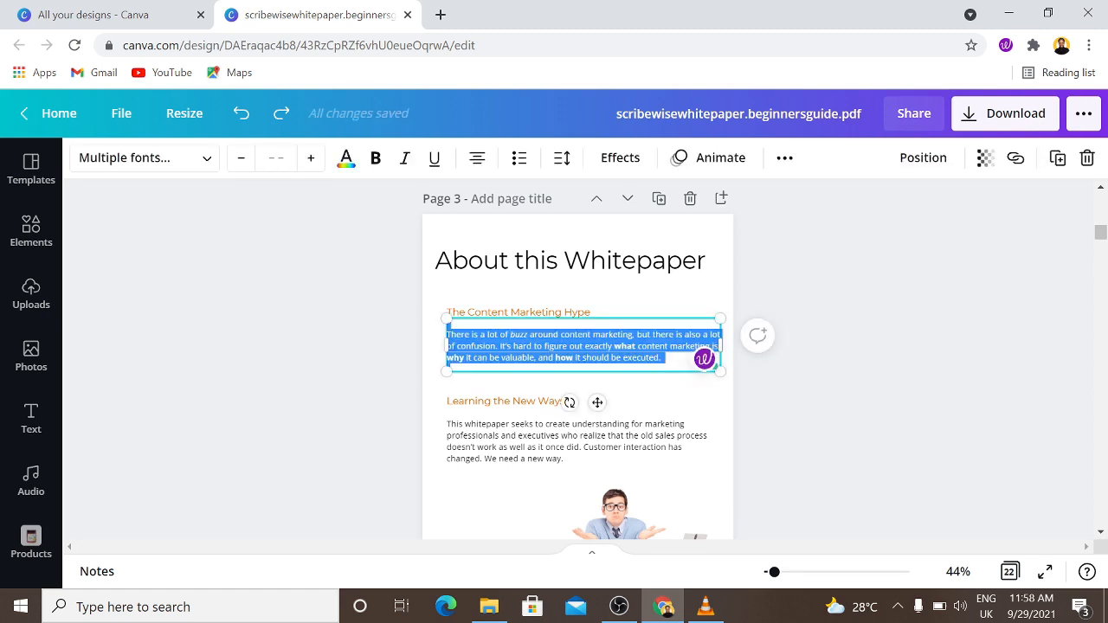
click(572, 441)
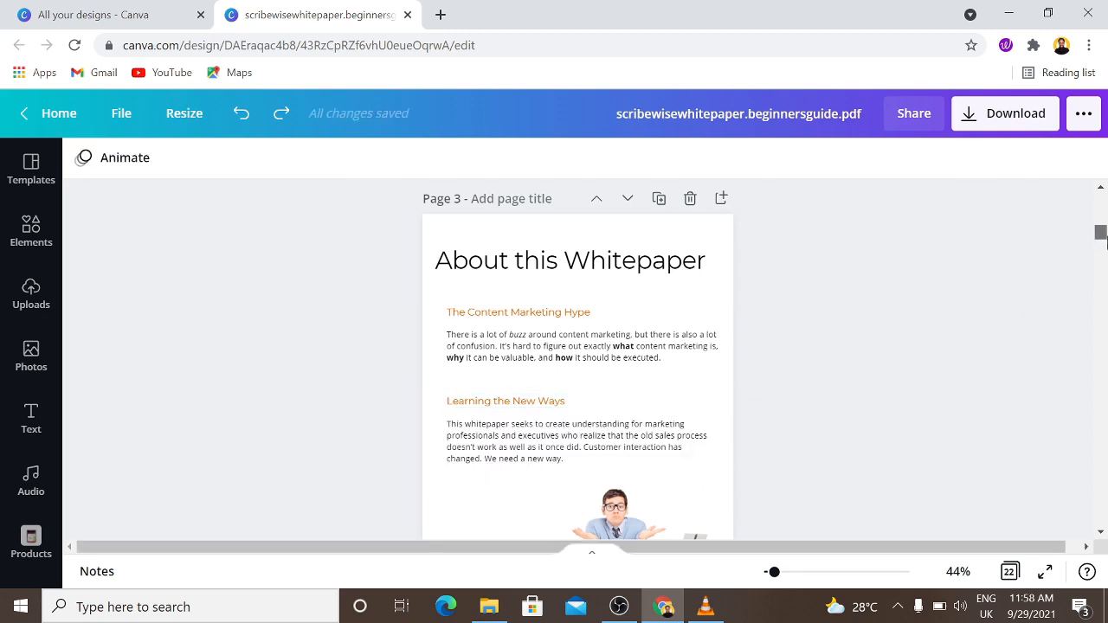
scroll(down, 3)
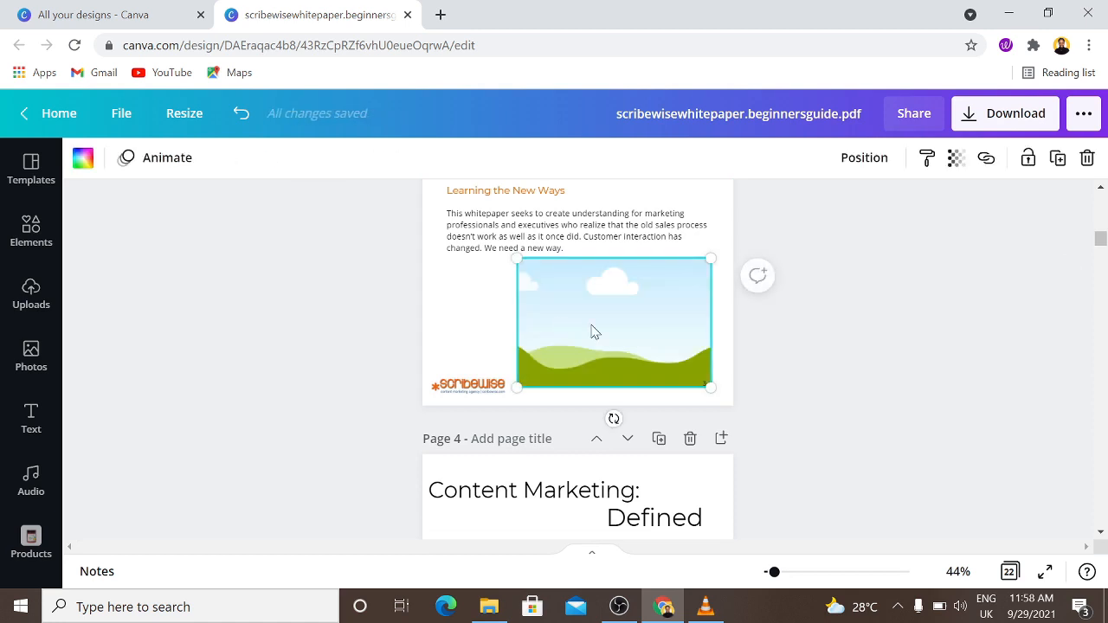
click(753, 379)
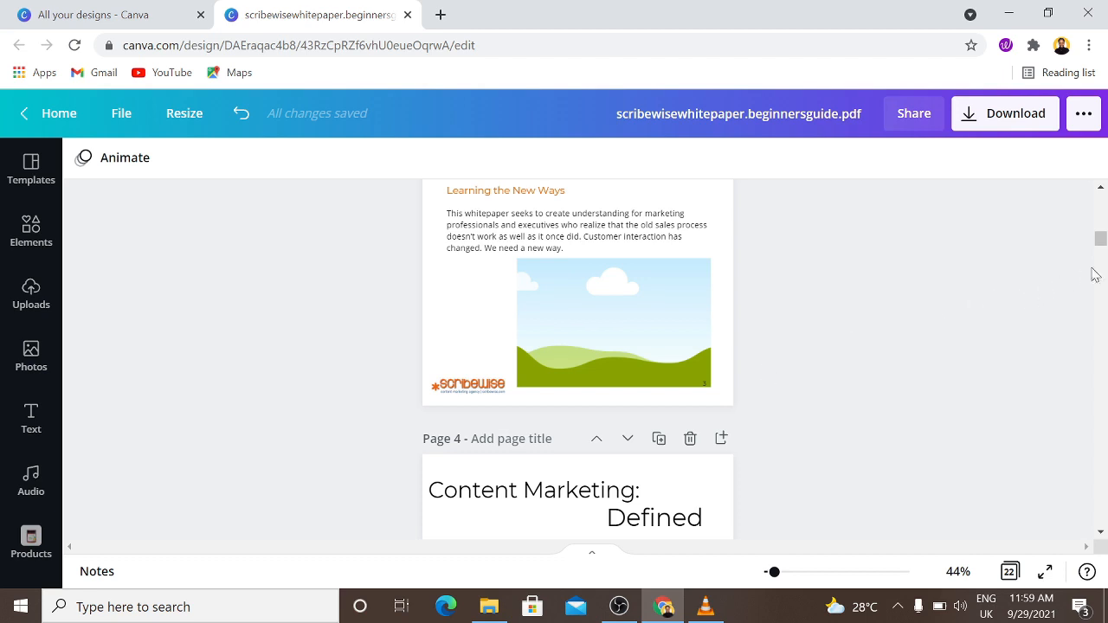
scroll(up, 3)
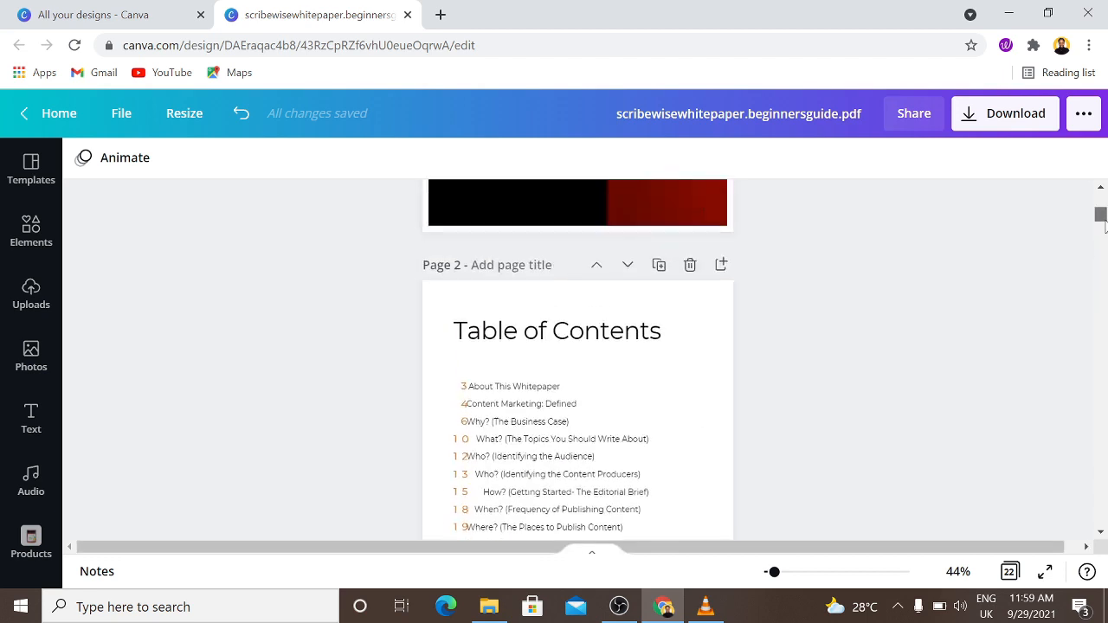
scroll(up, 3)
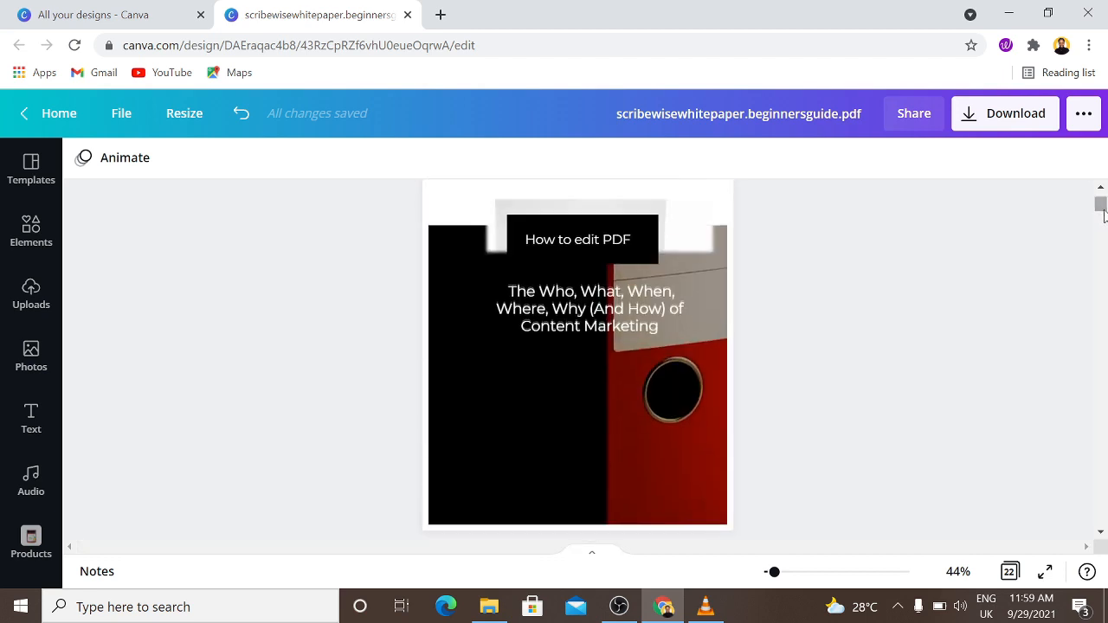
scroll(down, 3)
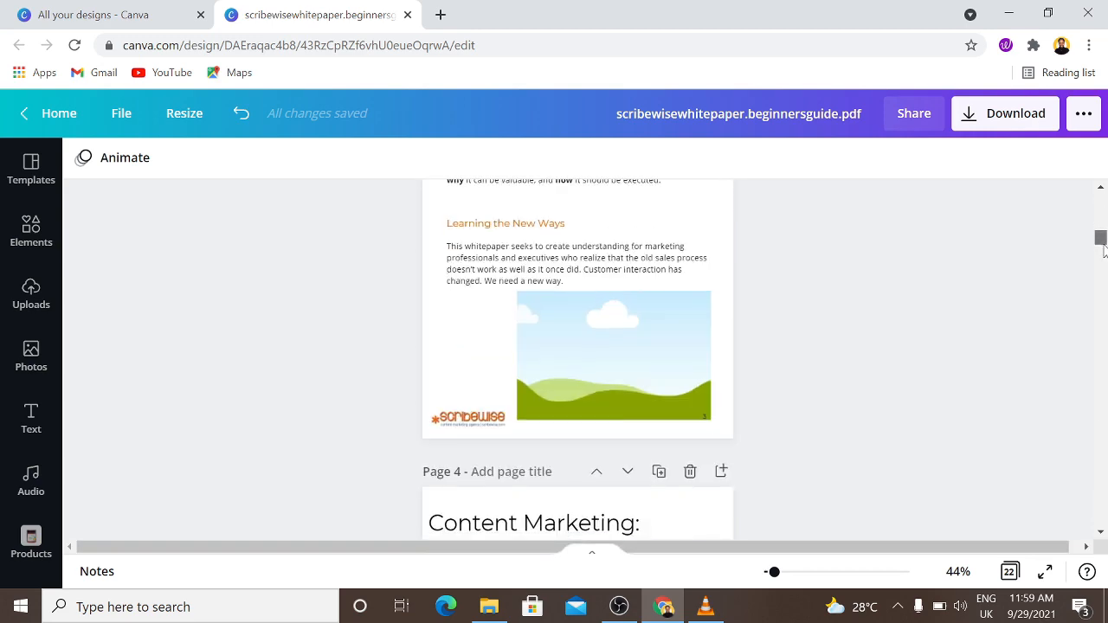
scroll(down, 3)
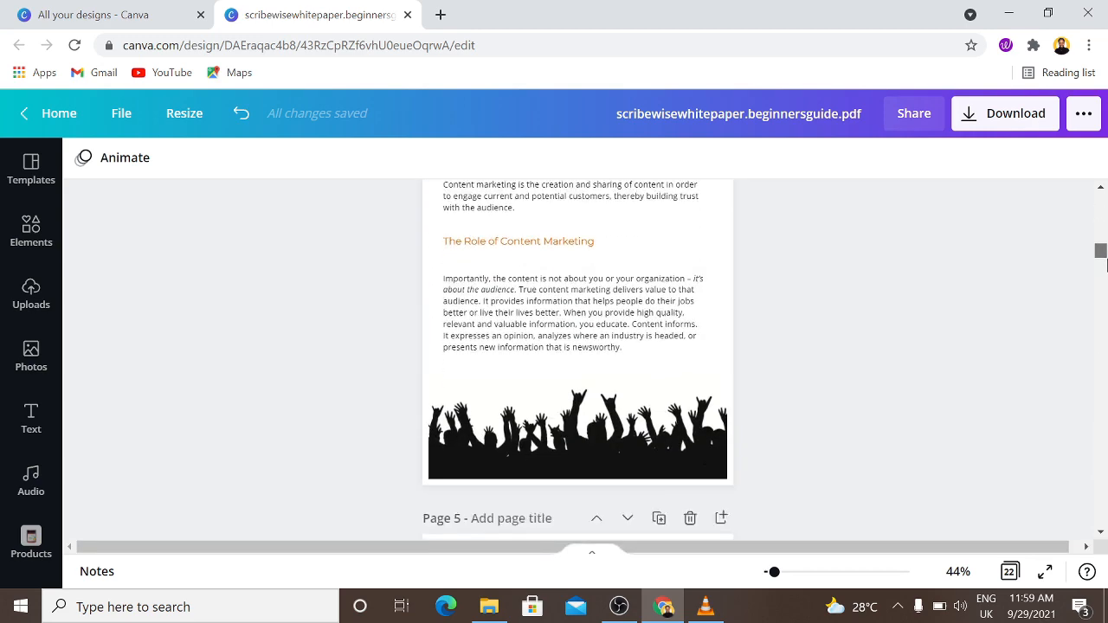
scroll(up, 3)
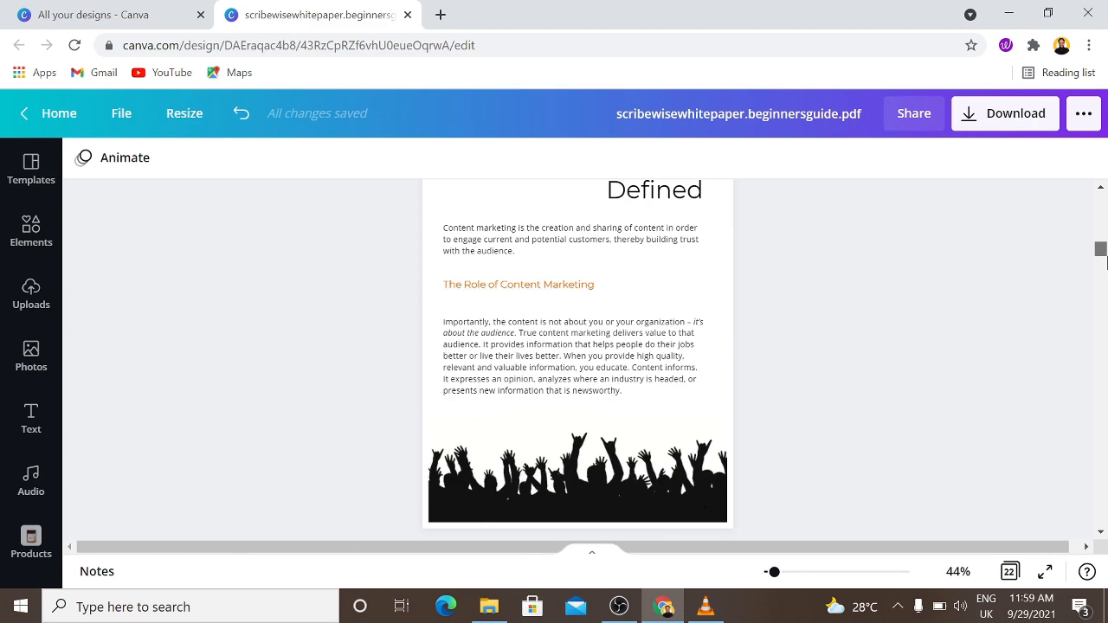
click(569, 355)
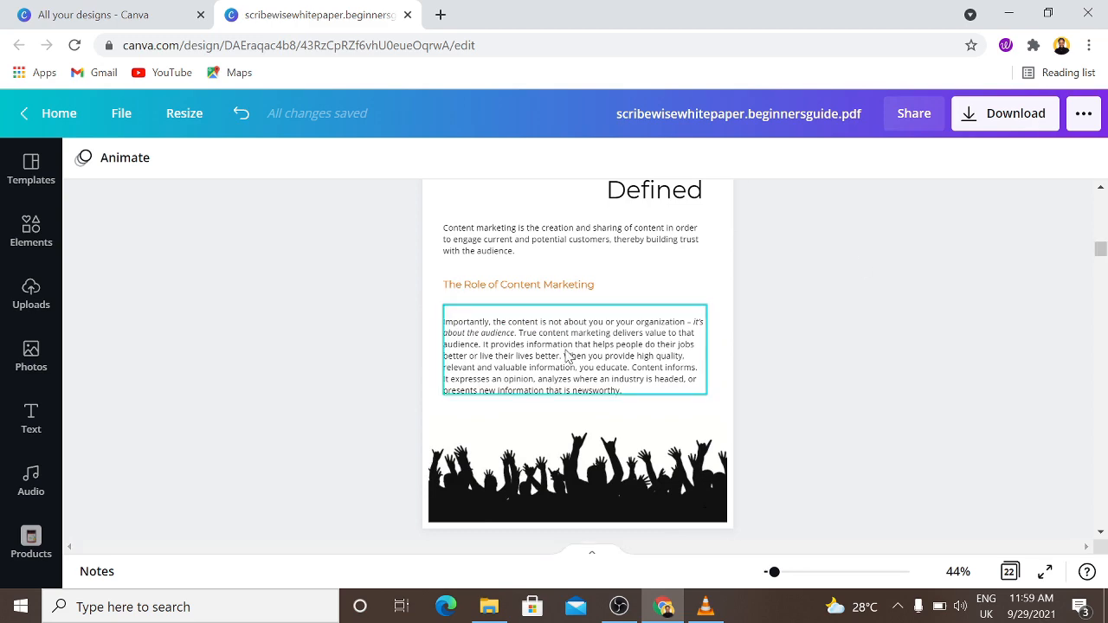